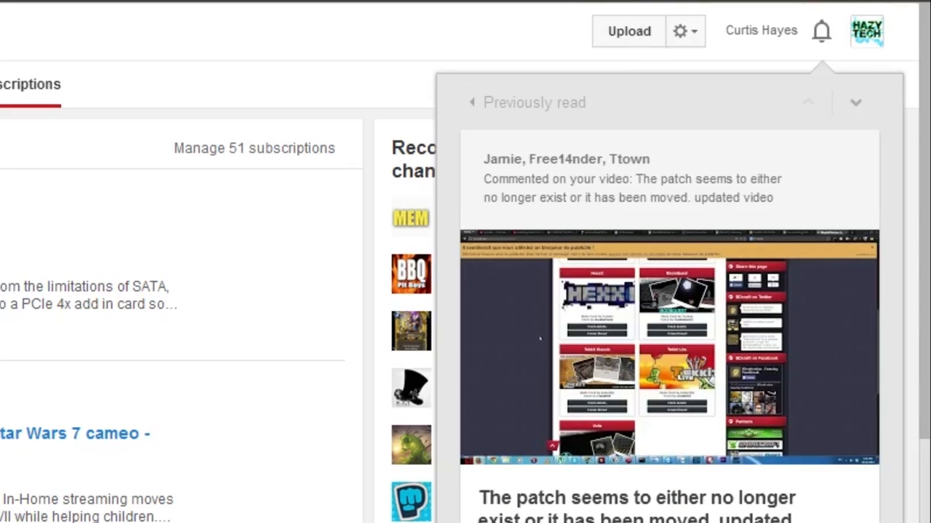
Search Google for 'techincpac', open the Technic Platform result and hit Download.
scroll("down", 3)
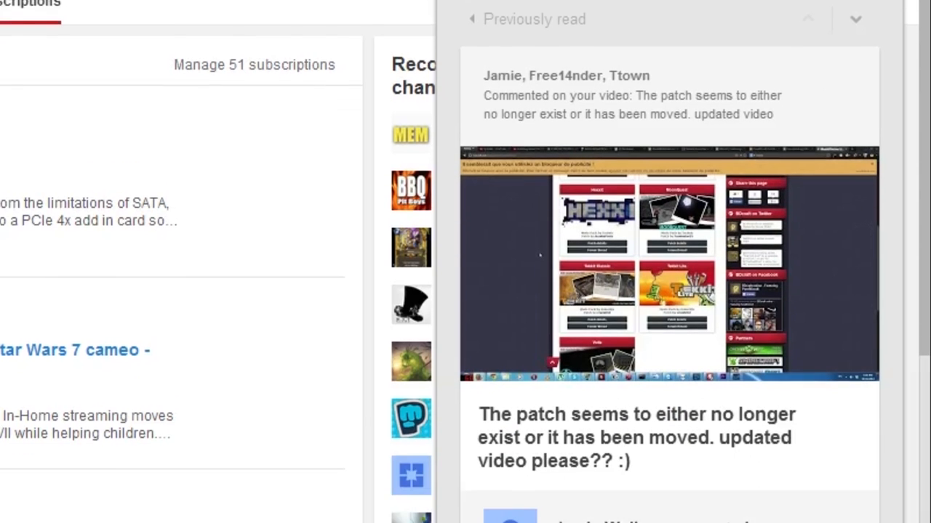
scroll("down", 3)
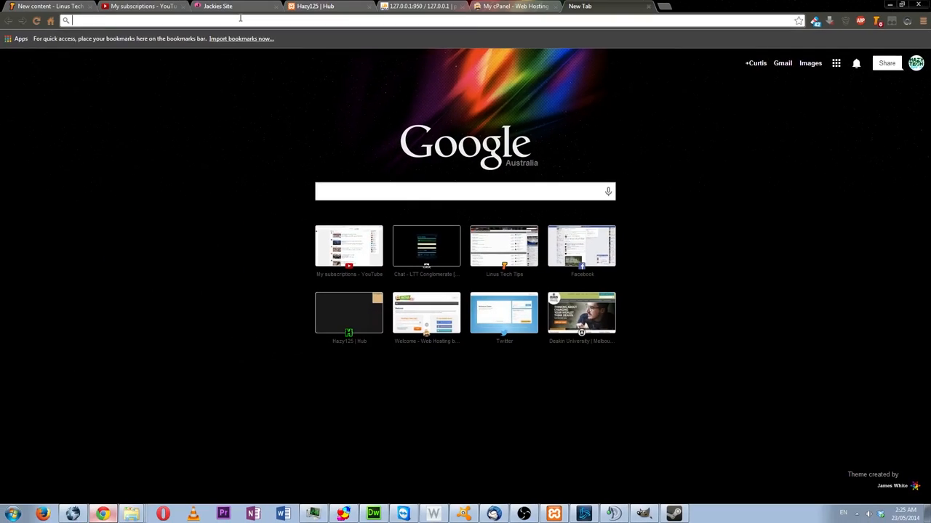
type("techincpac")
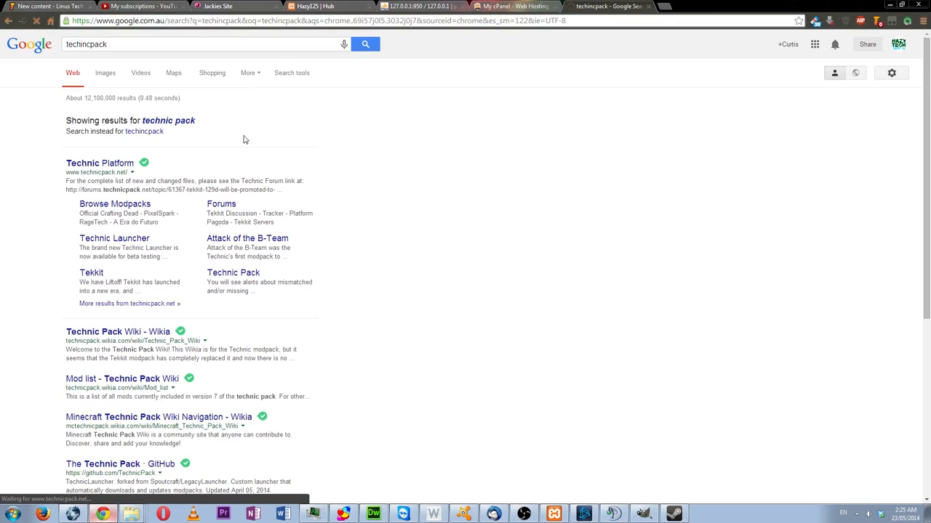
left_click(99, 162)
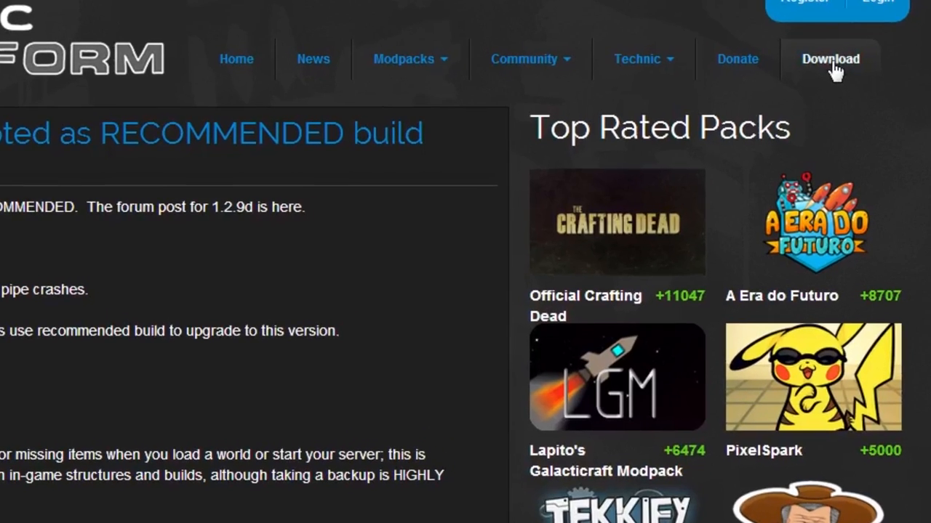
left_click(830, 59)
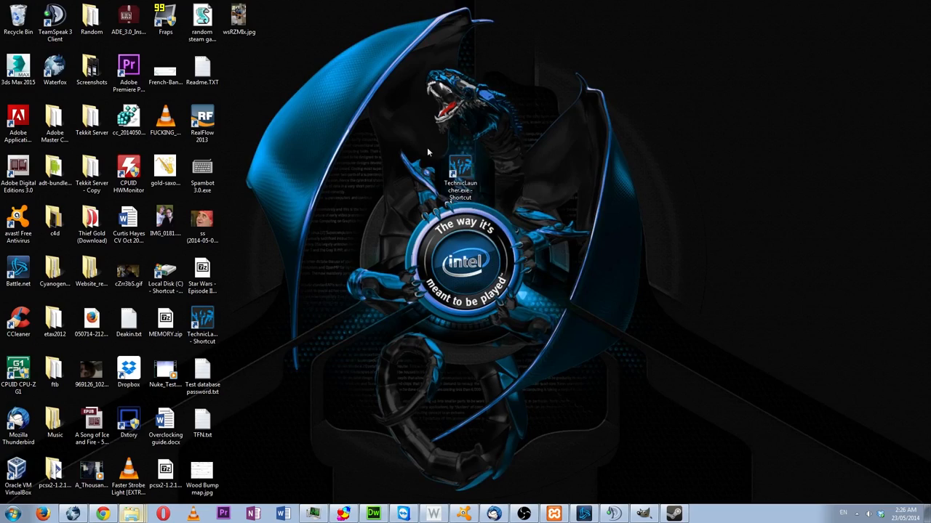
Launch Technic Launcher from its desktop shortcut and log in with the Minecraft account.
left_click(461, 166)
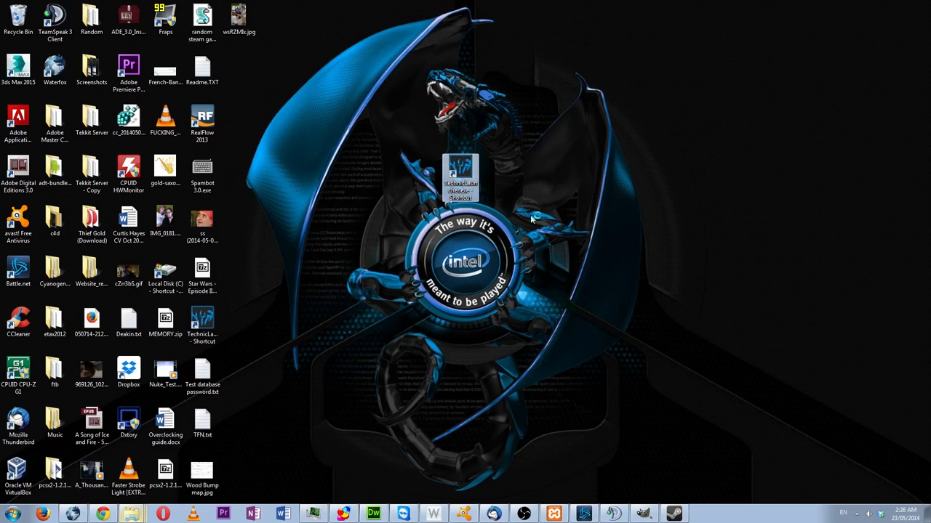
mouse_move(713, 306)
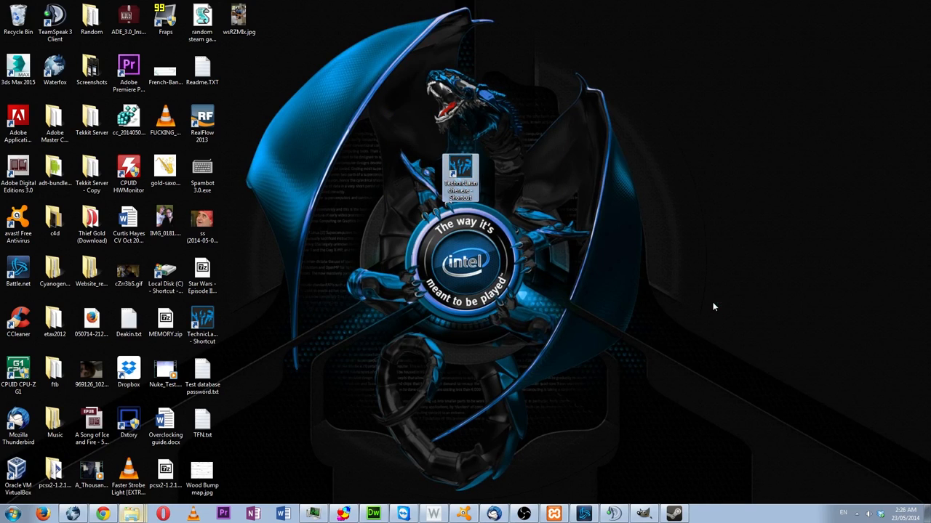
double_click(461, 175)
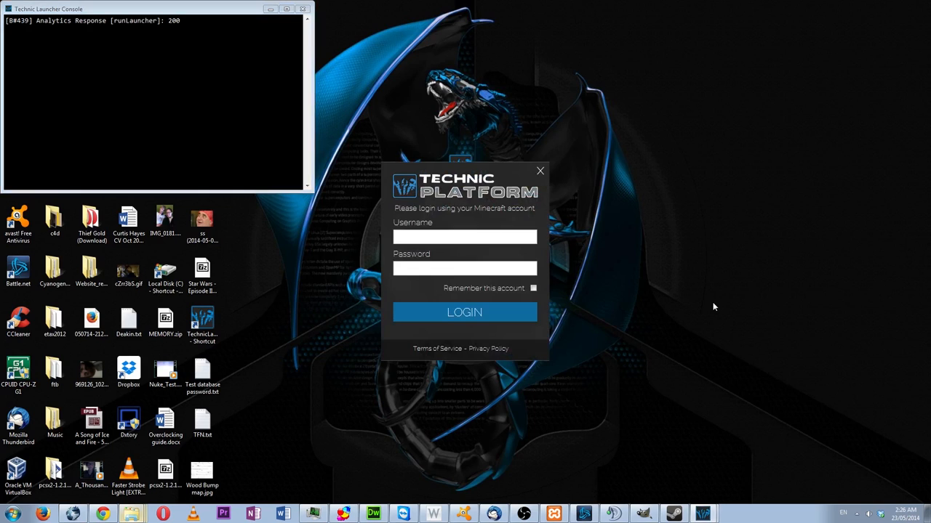
left_click(472, 238)
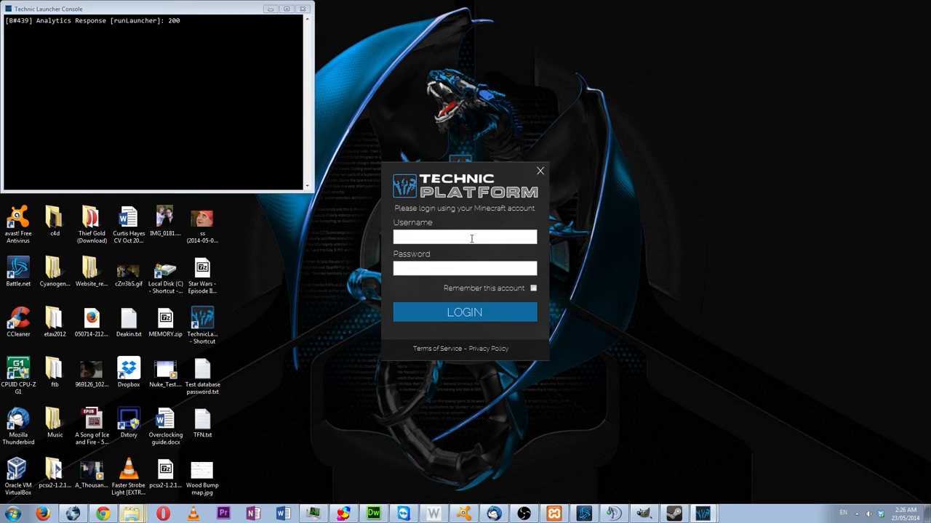
type("he")
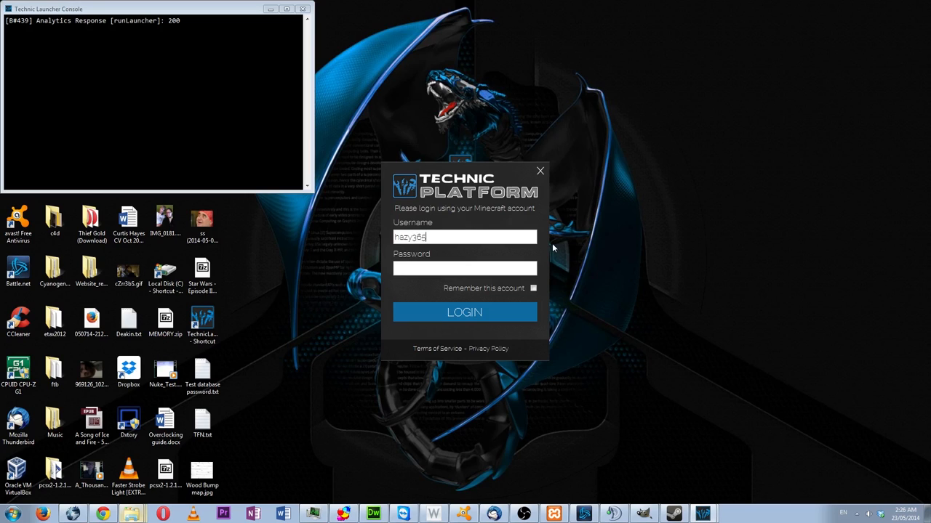
type("*")
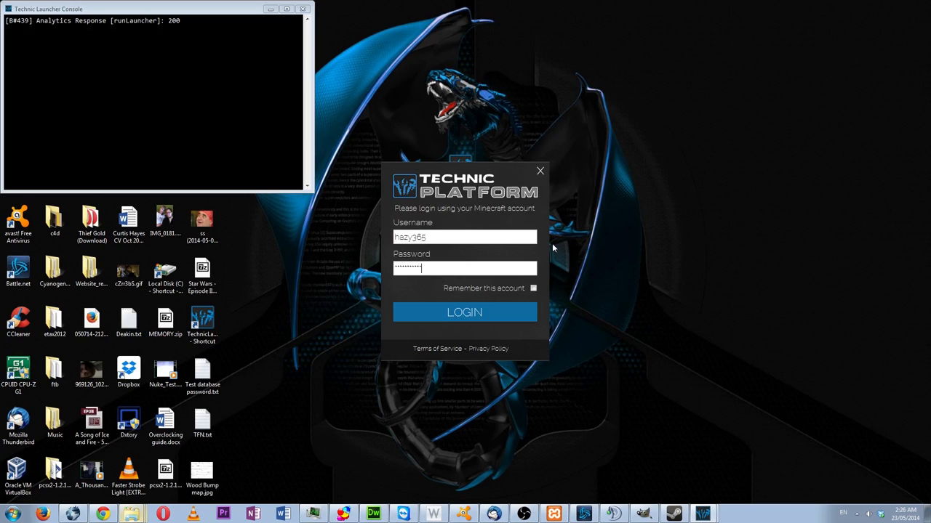
left_click(465, 312)
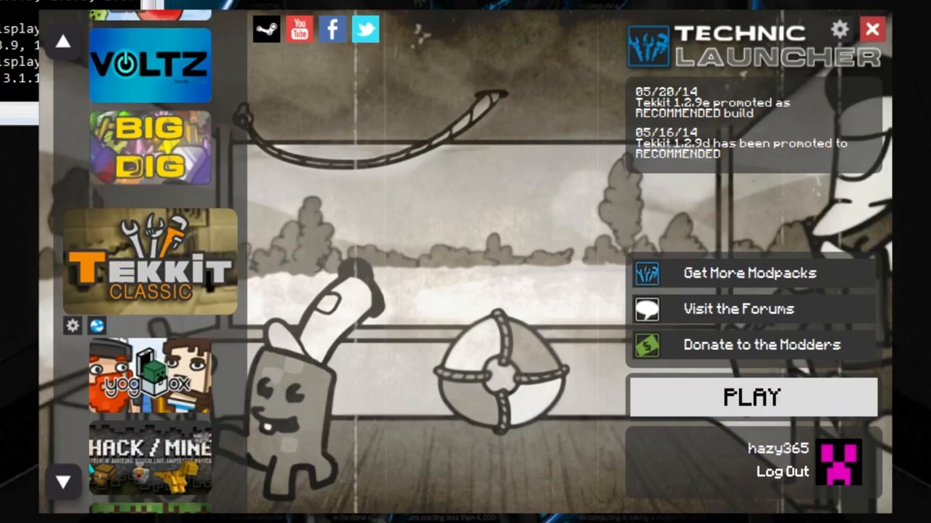
mouse_move(767, 418)
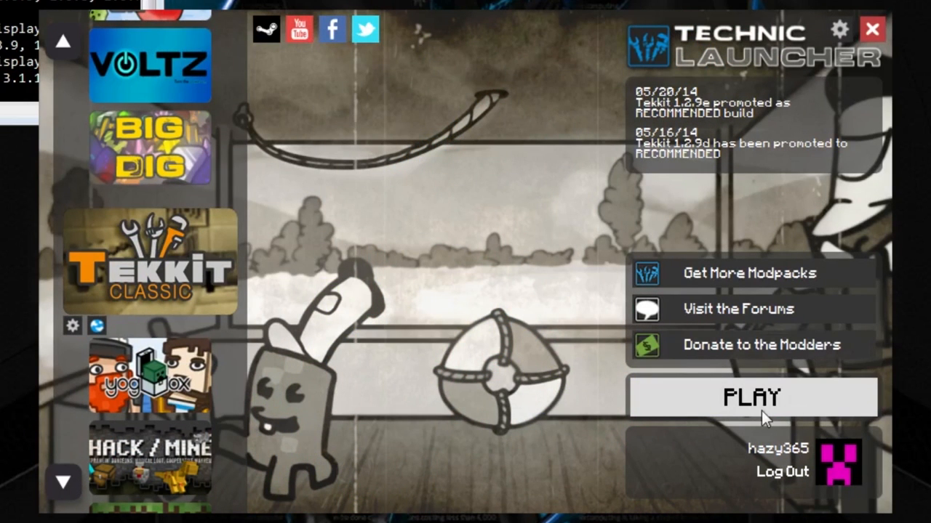
Set the memory allocation to 16 GB in Launcher Options.
left_click(840, 28)
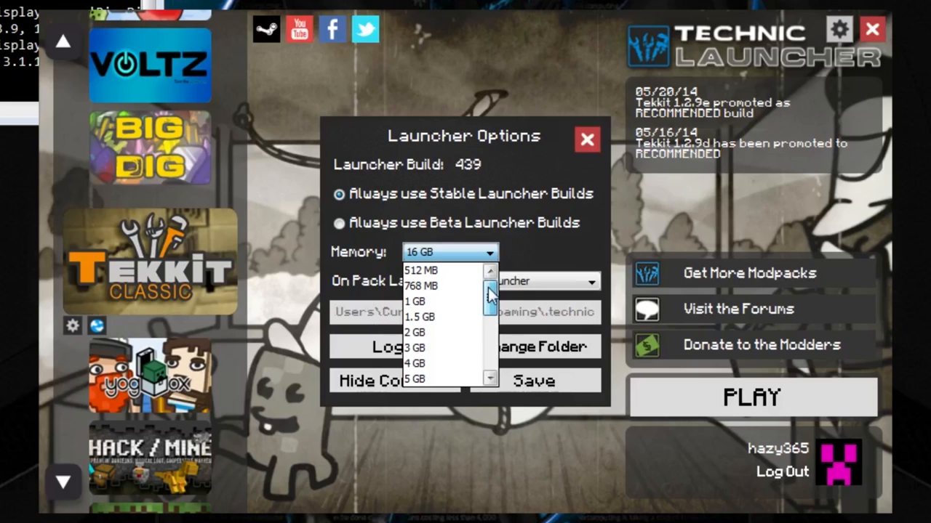
left_click(413, 364)
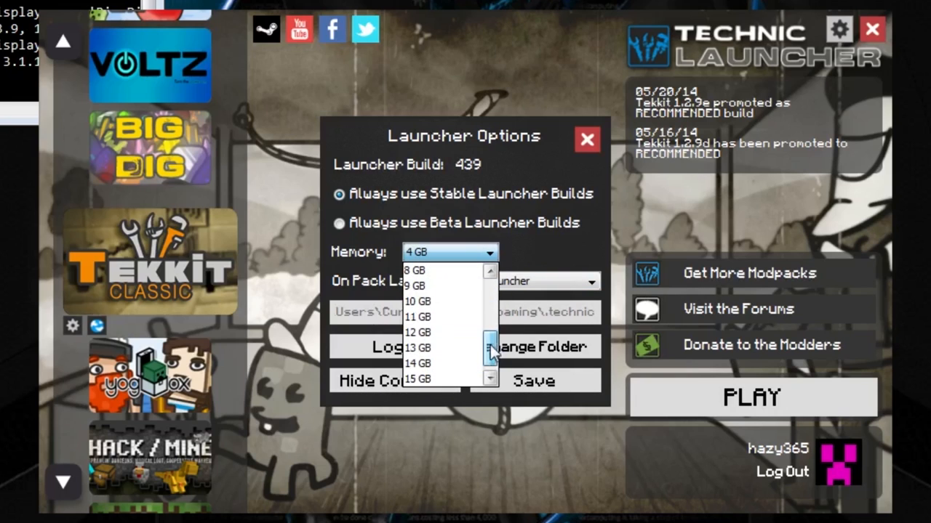
left_click(426, 379)
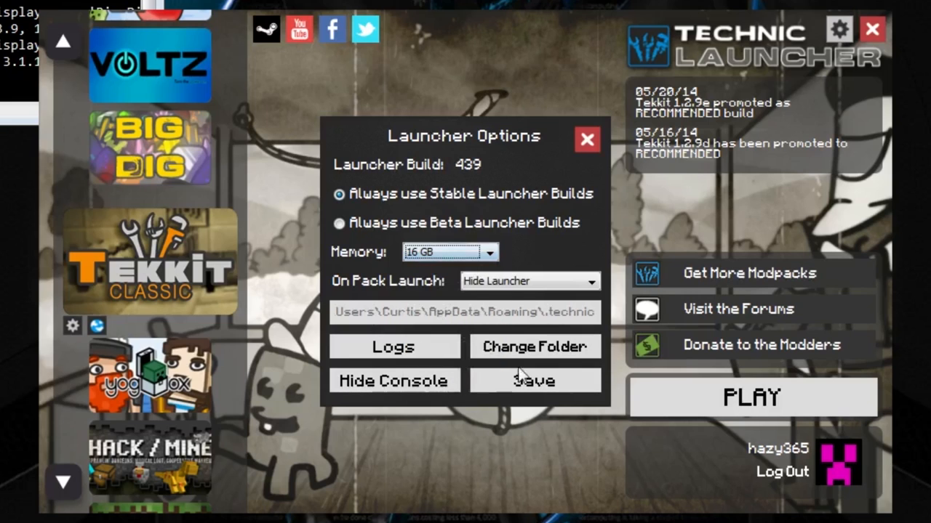
mouse_move(594, 327)
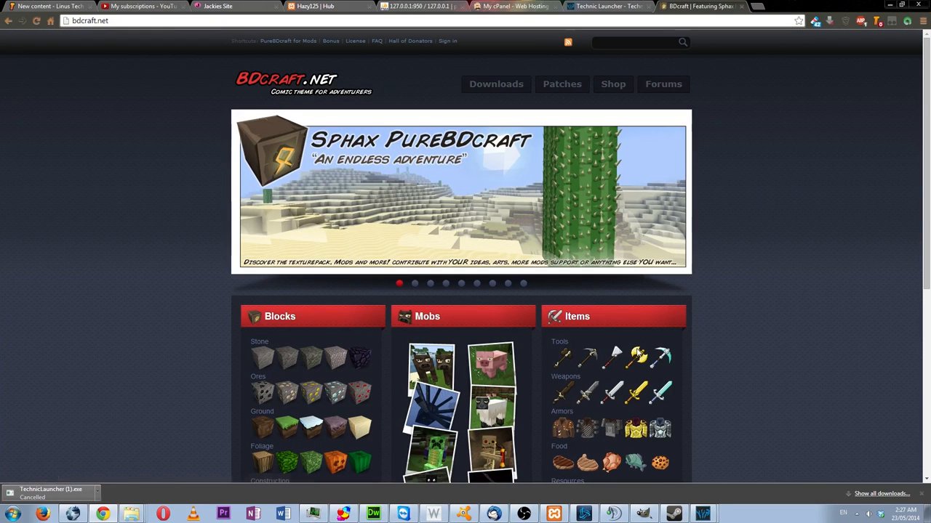
mouse_move(633, 312)
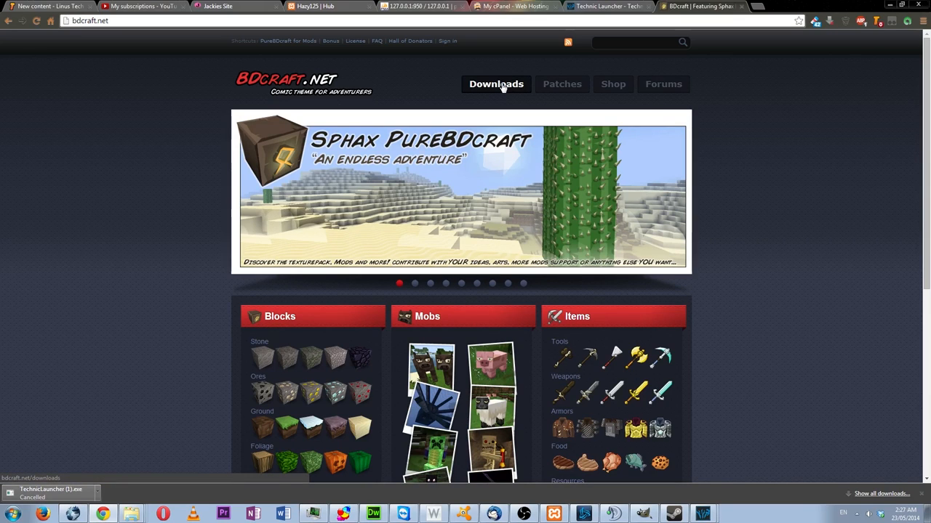
Open BDcraft's Downloads and Patches in new tabs, then open PureBDcraft for Minecraft.
right_click(496, 84)
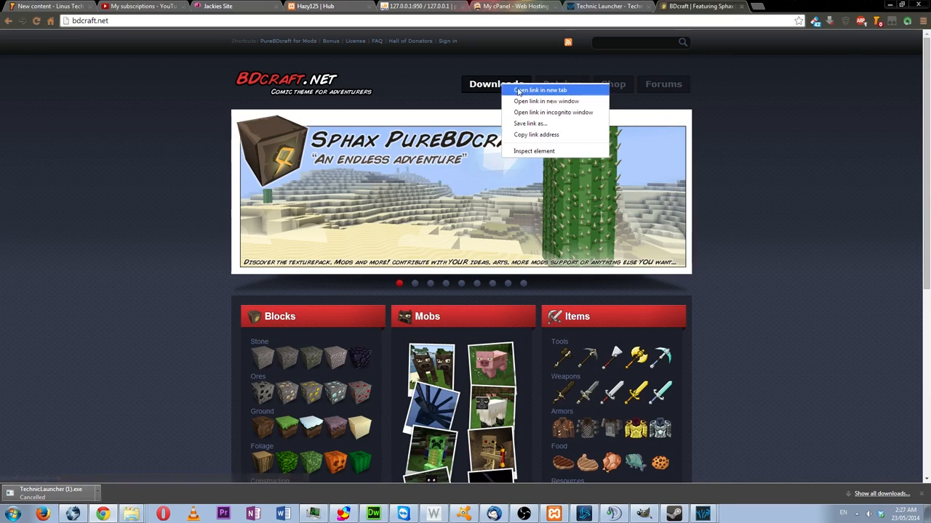
left_click(524, 90)
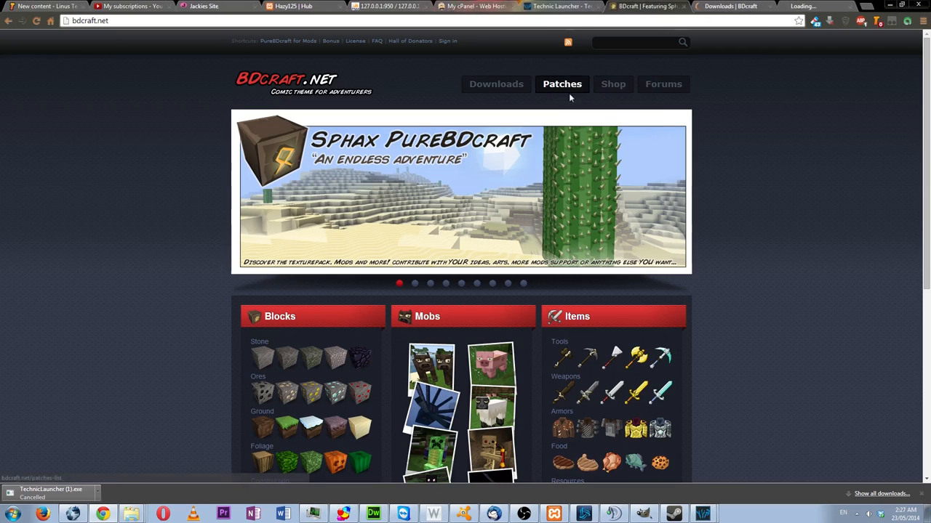
left_click(496, 83)
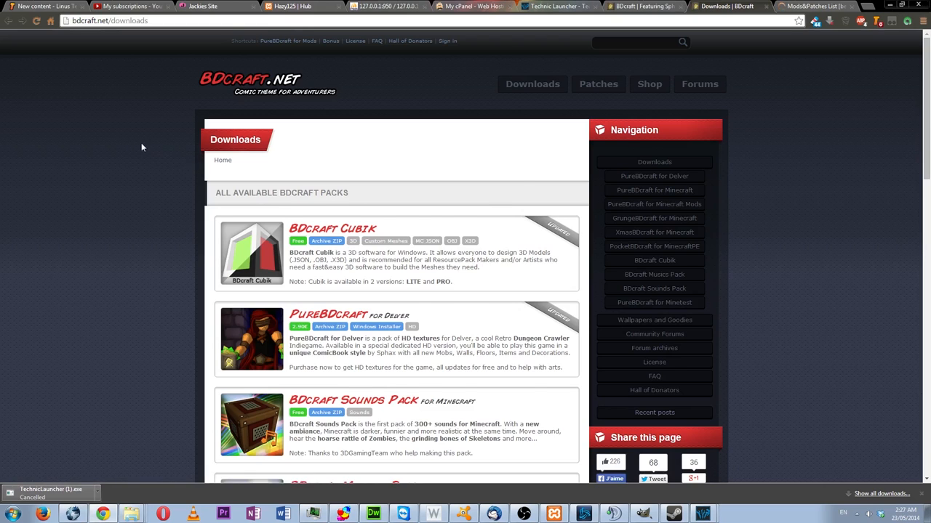
scroll("down", 3)
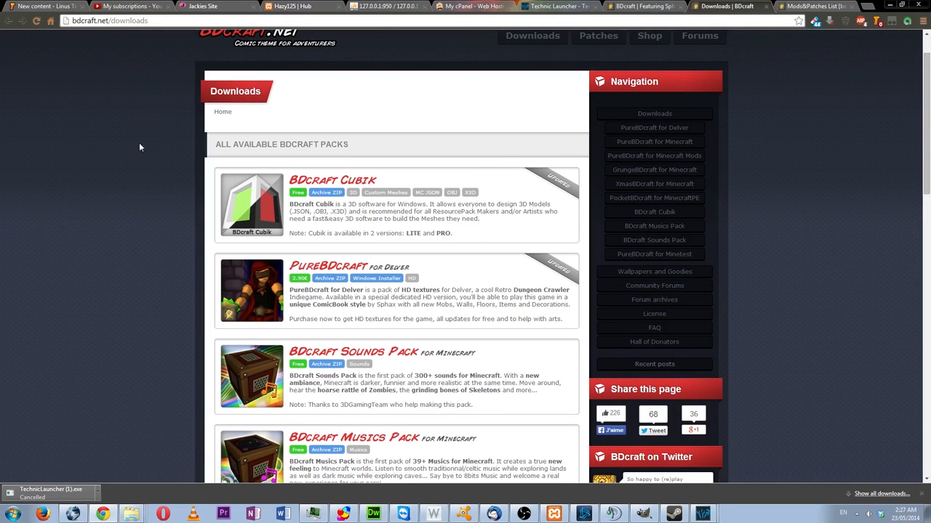
scroll("down", 3)
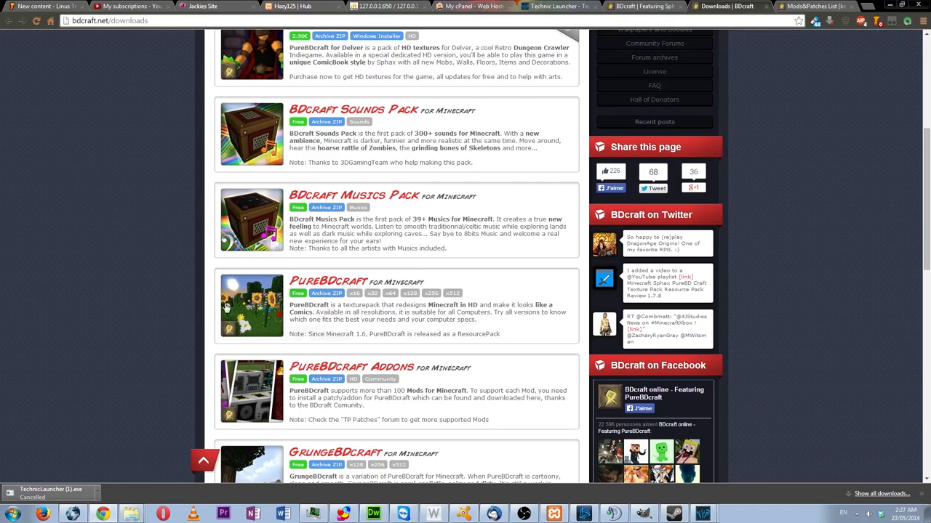
mouse_move(491, 301)
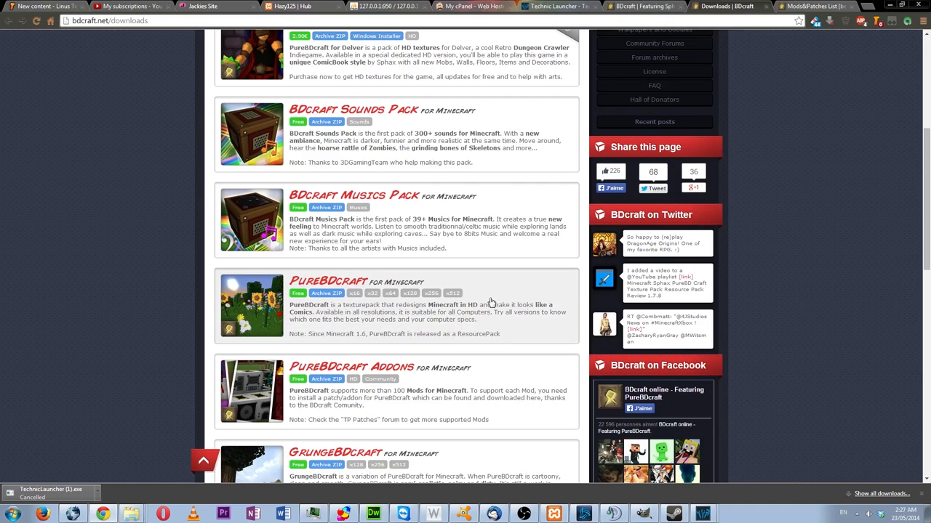
mouse_move(401, 319)
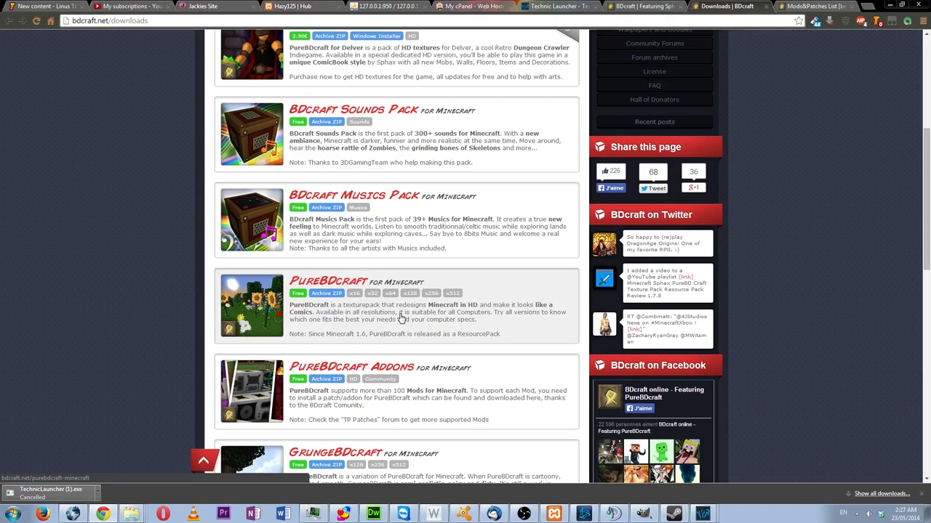
left_click(333, 282)
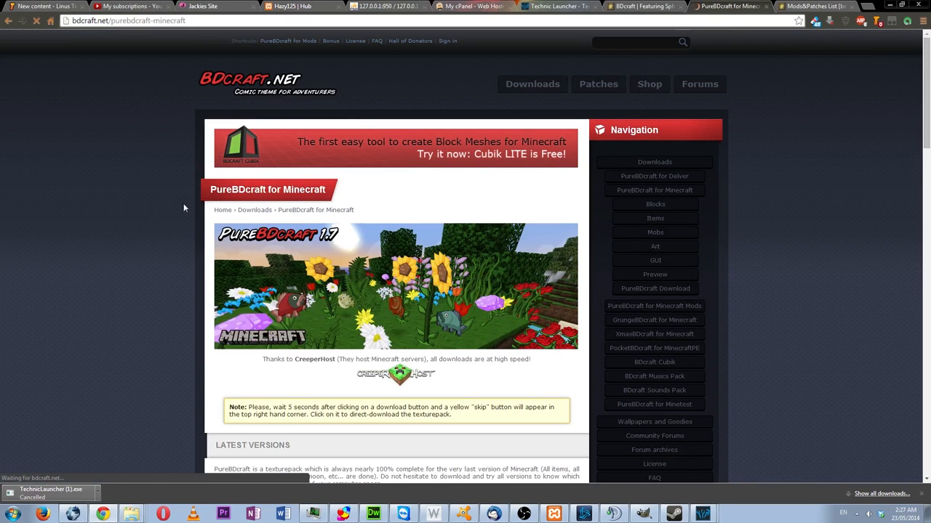
Scroll the PureBDcraft page past the mirror links to the Older Versions builds.
scroll("down", 3)
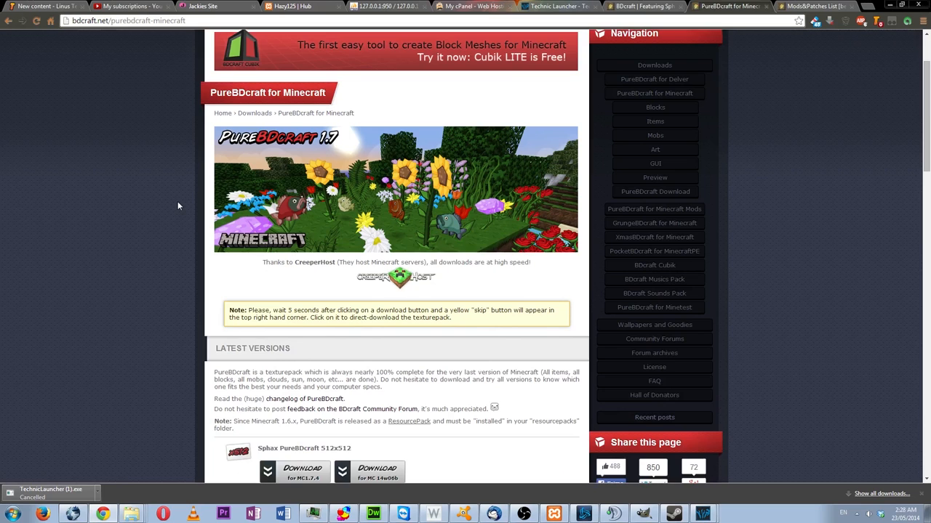
scroll("down", 3)
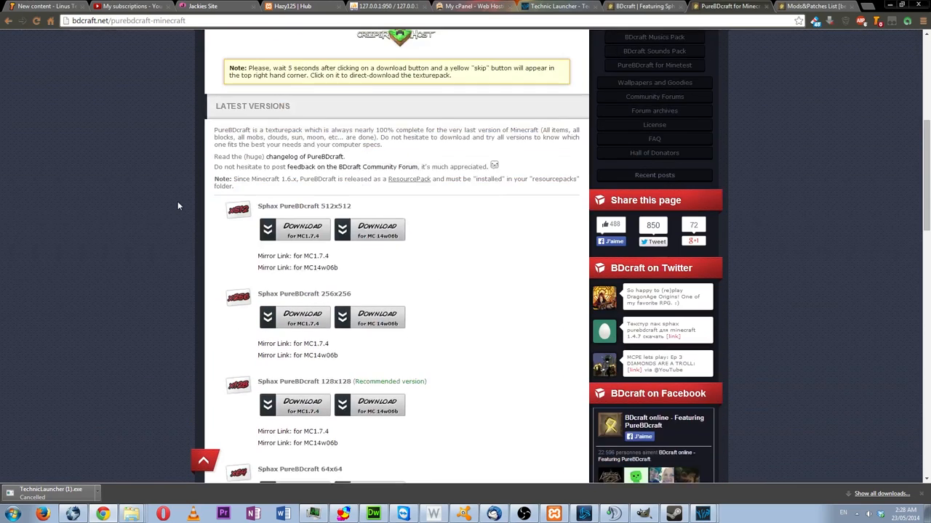
scroll("down", 3)
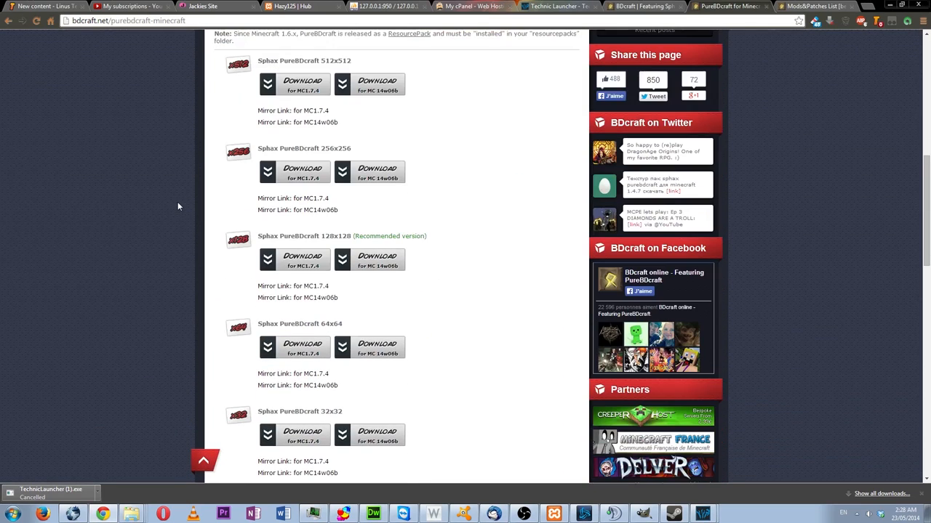
mouse_move(216, 212)
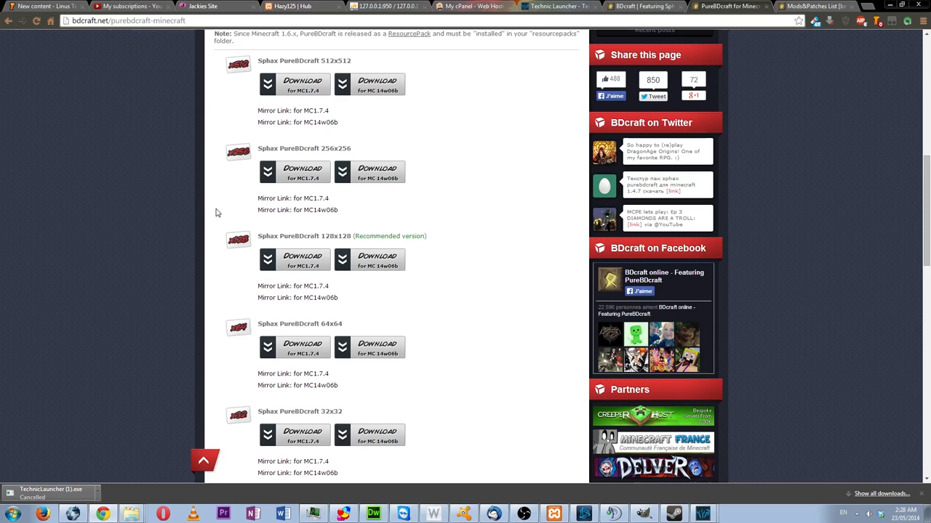
scroll("down", 3)
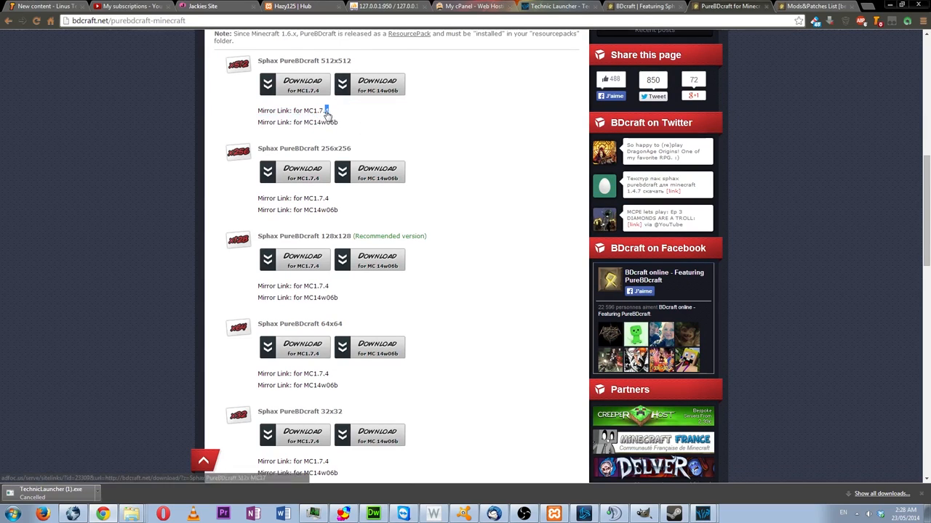
double_click(317, 111)
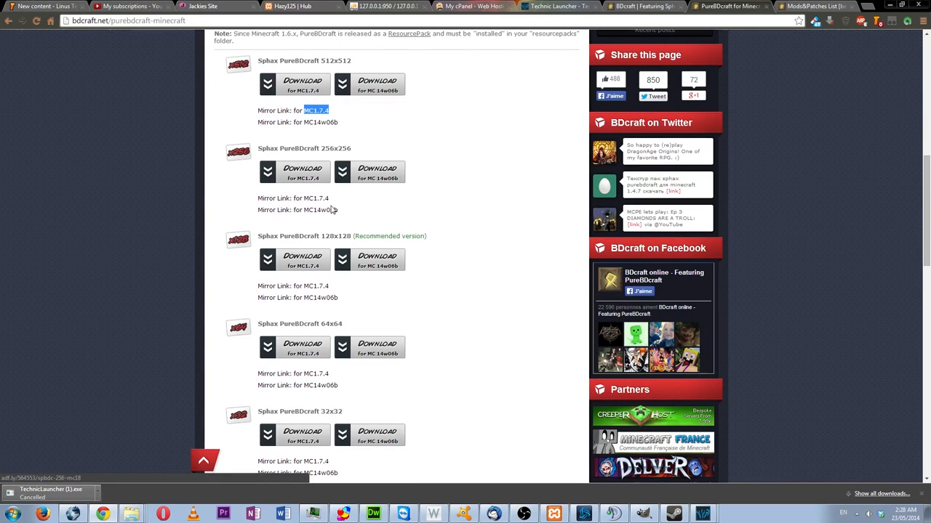
mouse_move(142, 159)
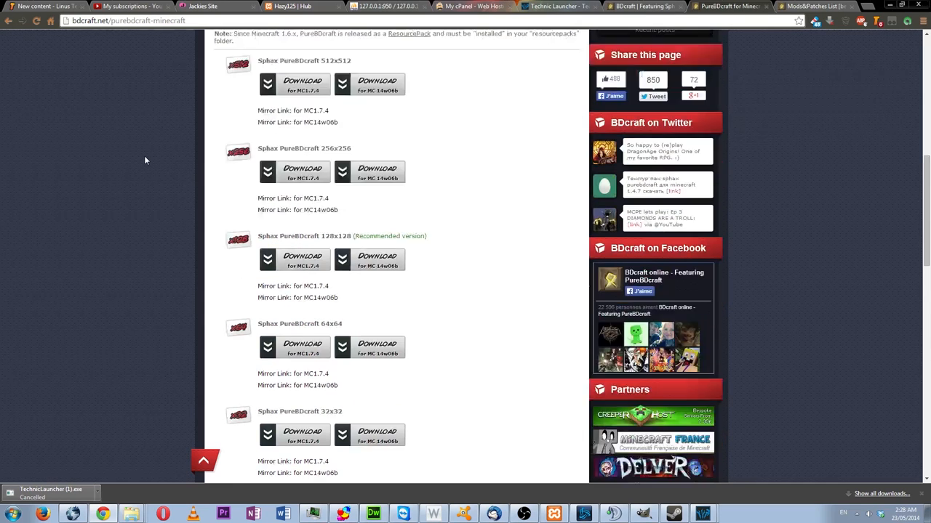
scroll("down", 3)
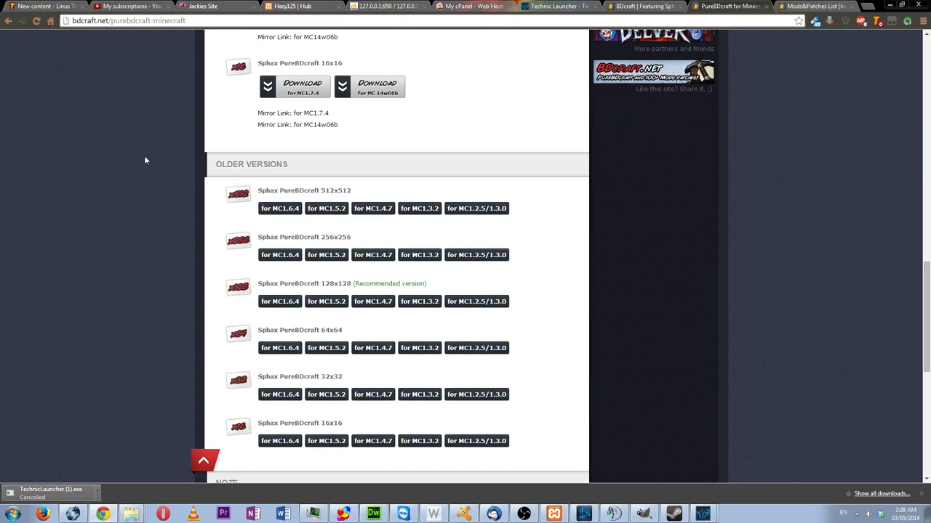
scroll("down", 3)
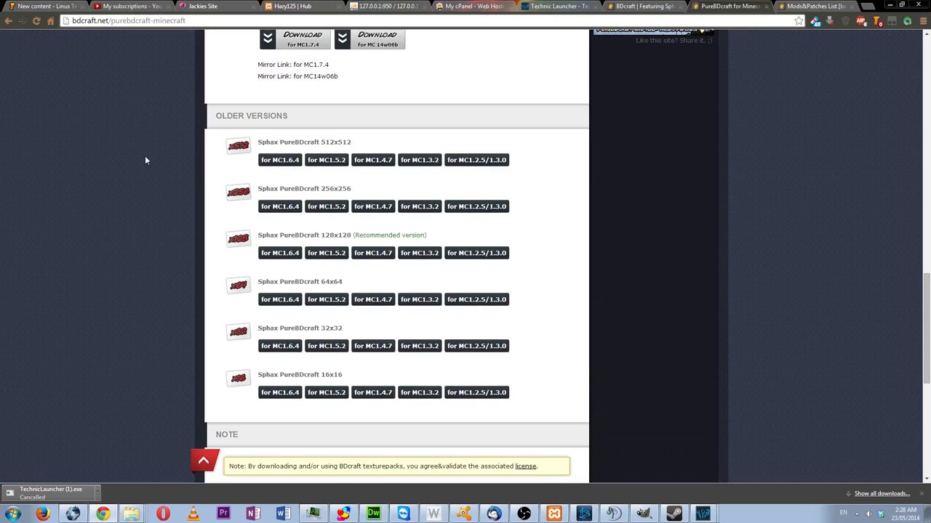
mouse_move(169, 220)
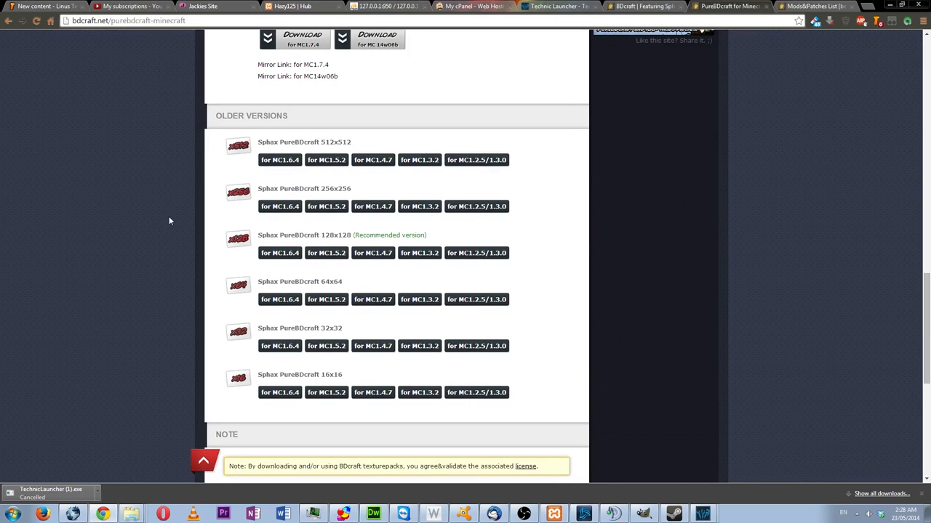
mouse_move(459, 268)
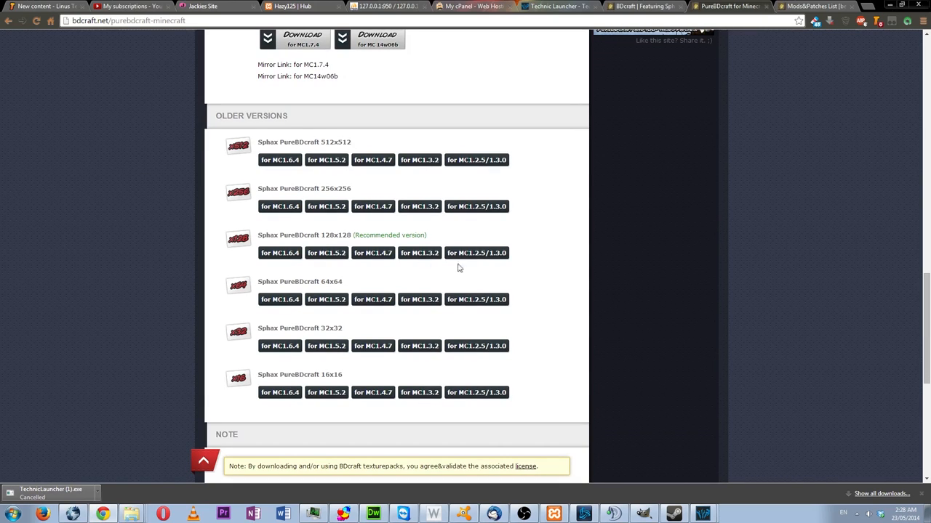
Run FTB_Launcher.exe from C:\Games and minimize the Explorer window.
left_click(476, 253)
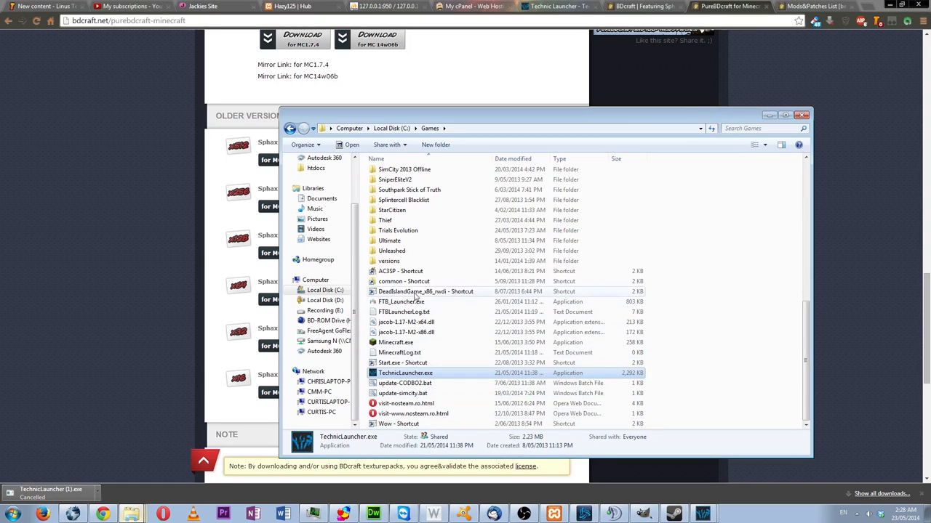
left_click(401, 301)
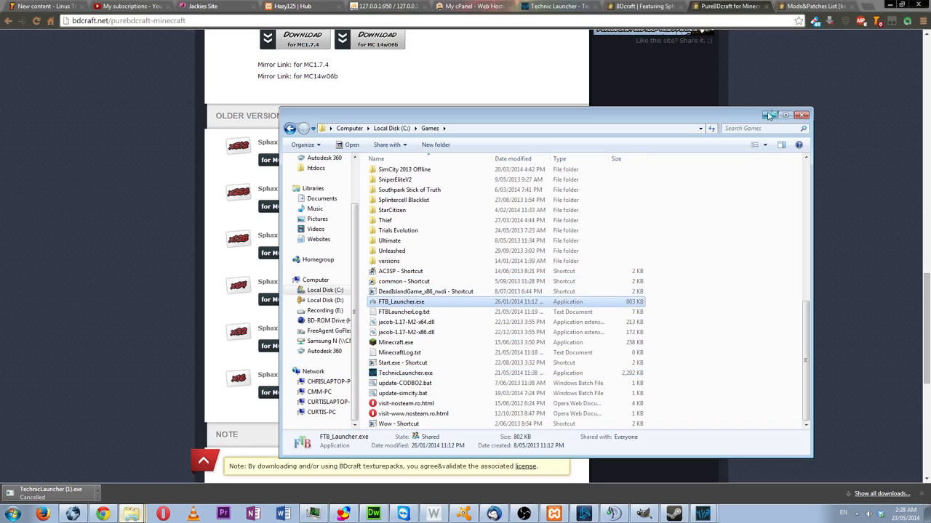
left_click(804, 114)
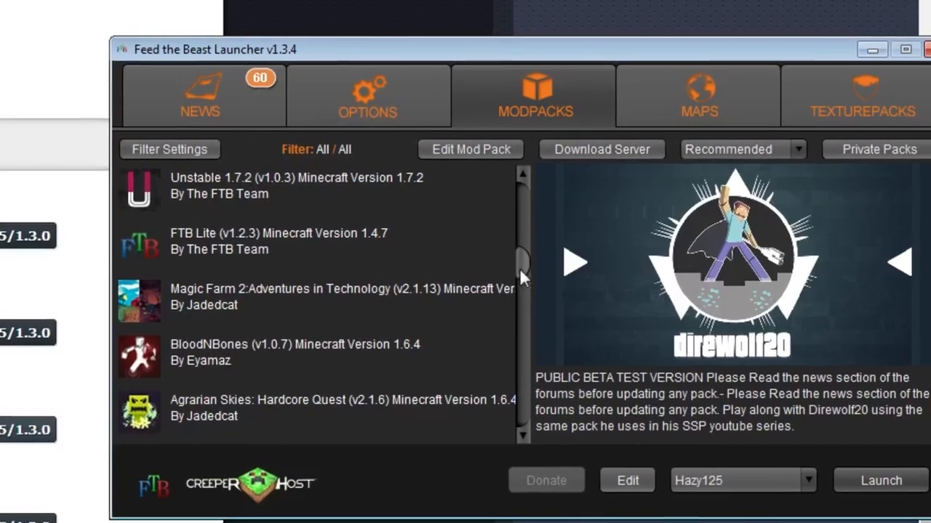
Scroll the FTB modpack list down to Feed The Beast Retro SSP for 1.2.5.
left_click_drag(520, 277, 513, 319)
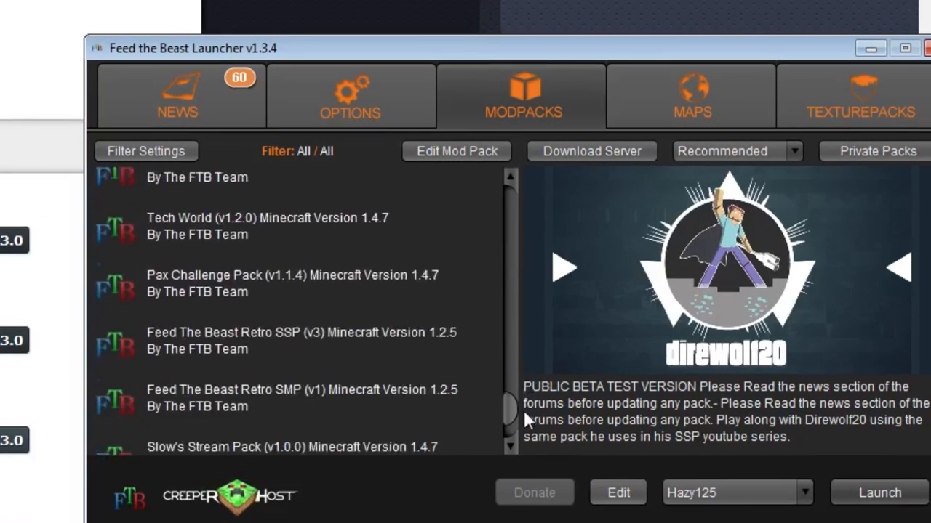
scroll("down", 3)
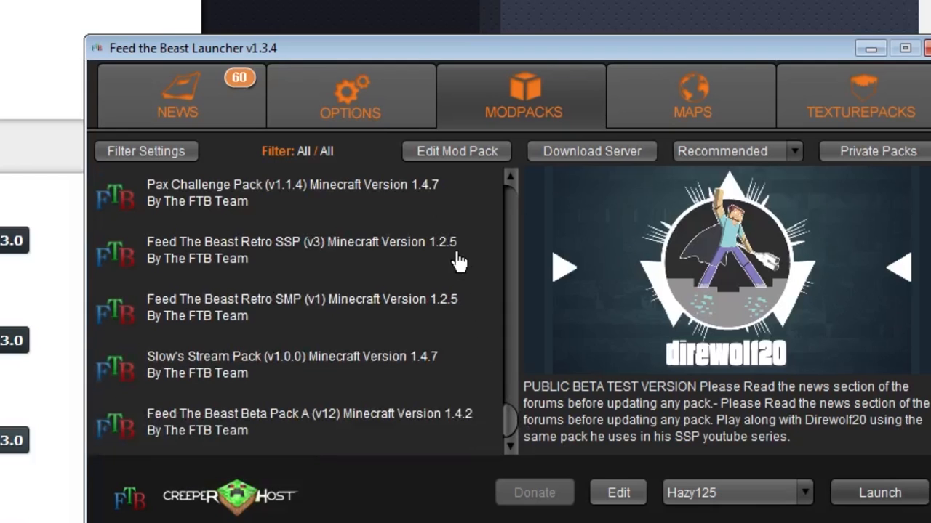
mouse_move(868, 48)
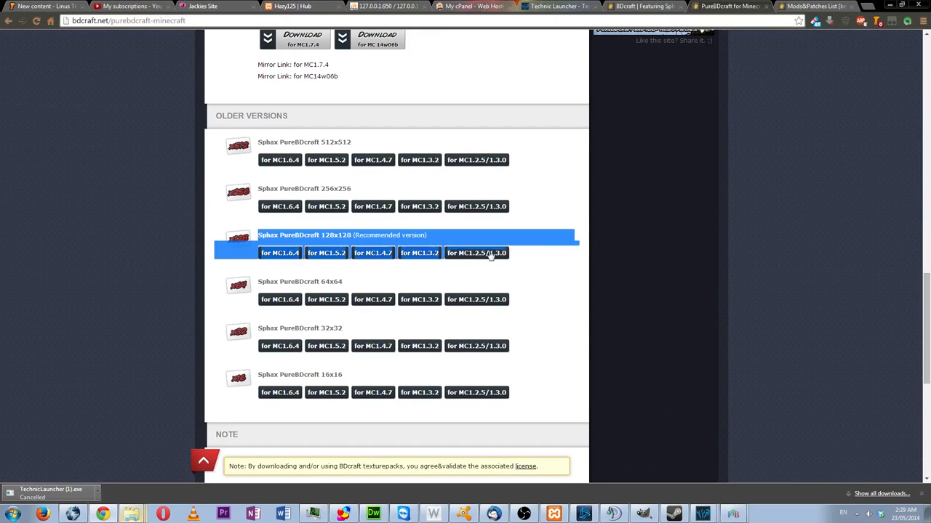
mouse_move(519, 256)
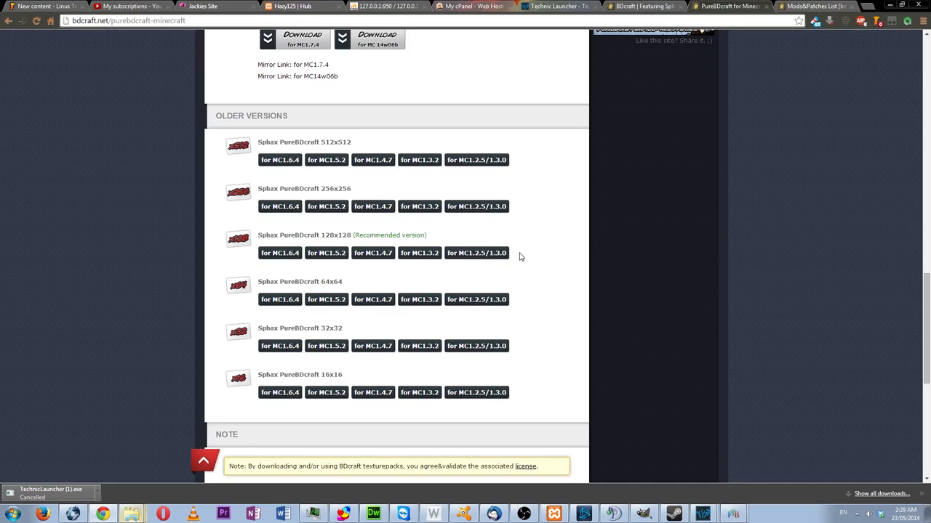
mouse_move(342, 216)
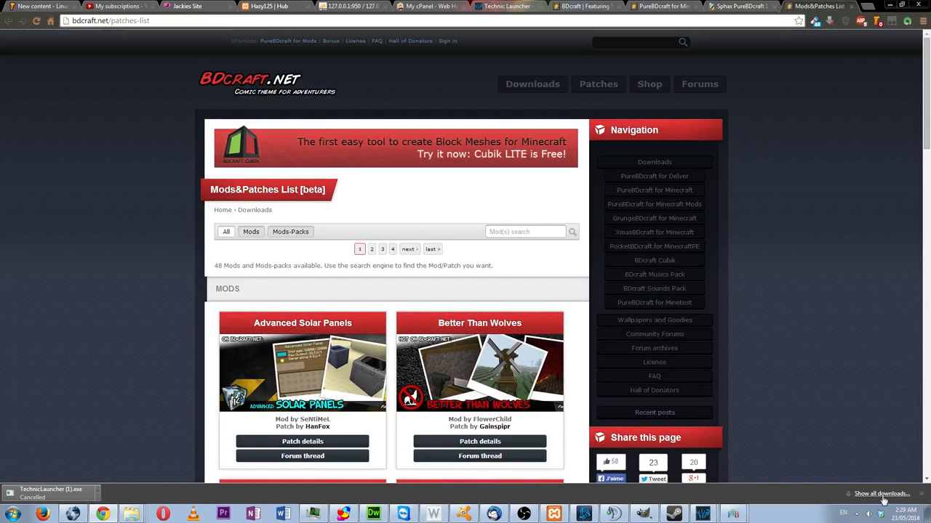
Filter the Mods&Patches list to Mods-Packs and scroll to the Tekkit Classic card.
scroll("down", 3)
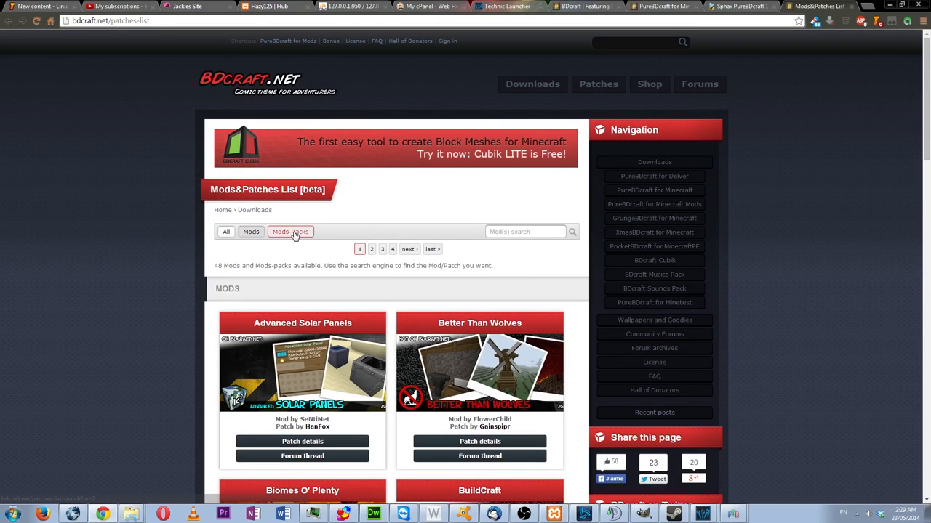
left_click(290, 231)
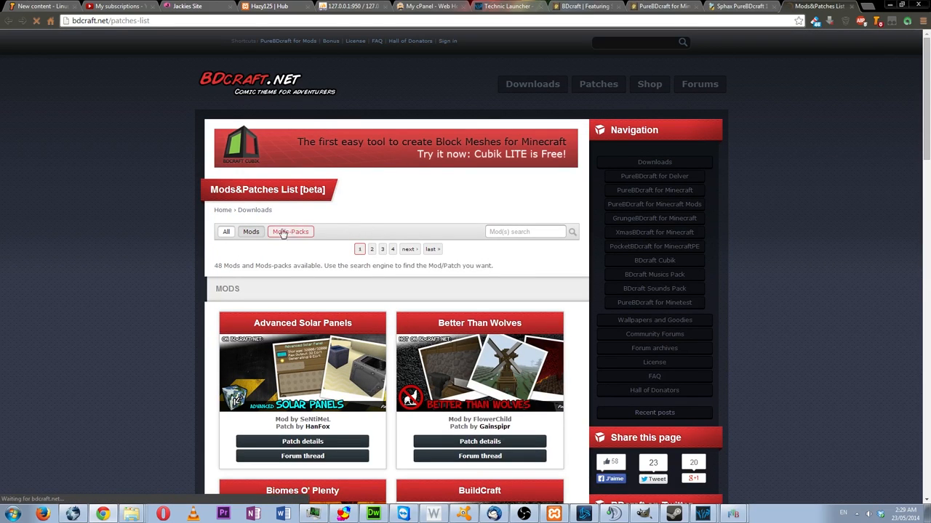
left_click(290, 231)
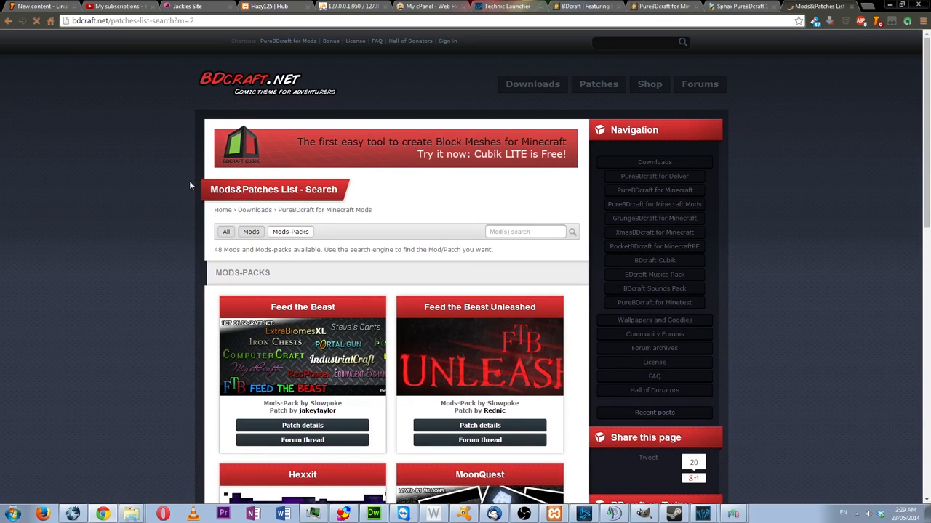
scroll("down", 3)
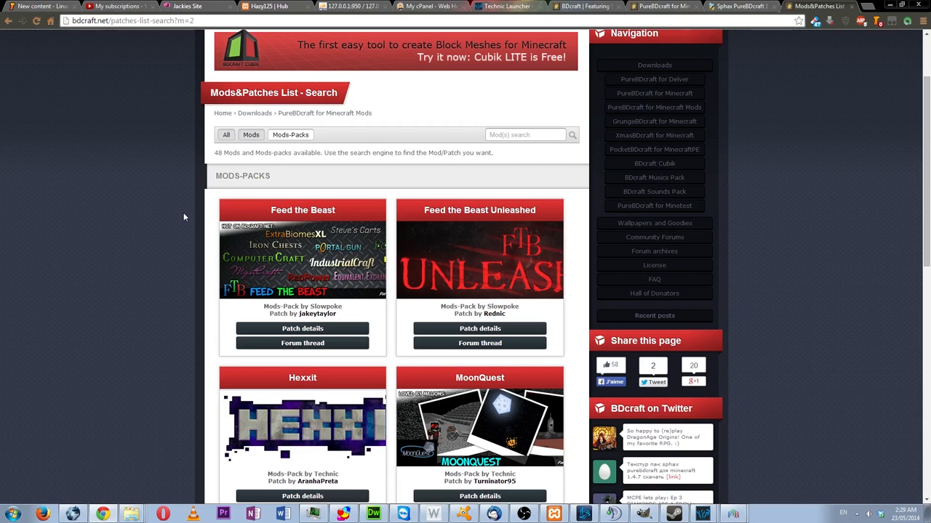
scroll("down", 3)
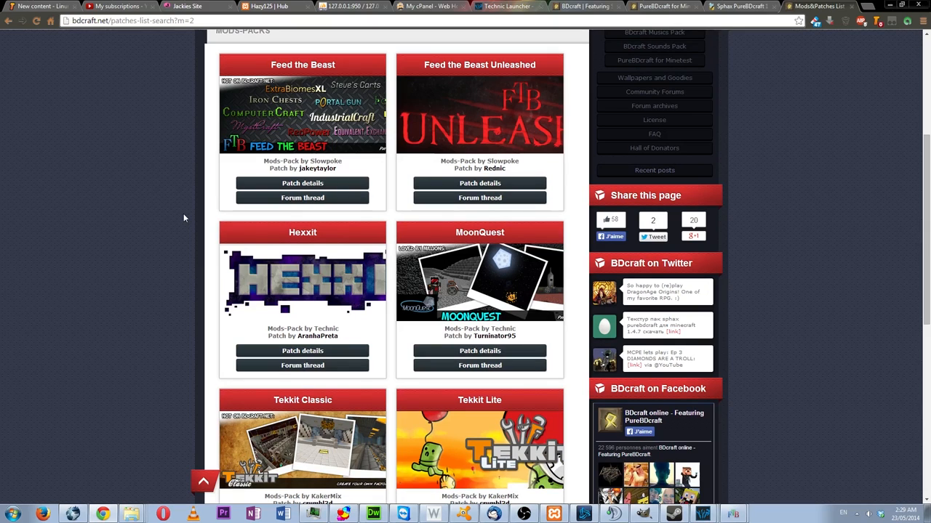
scroll("down", 3)
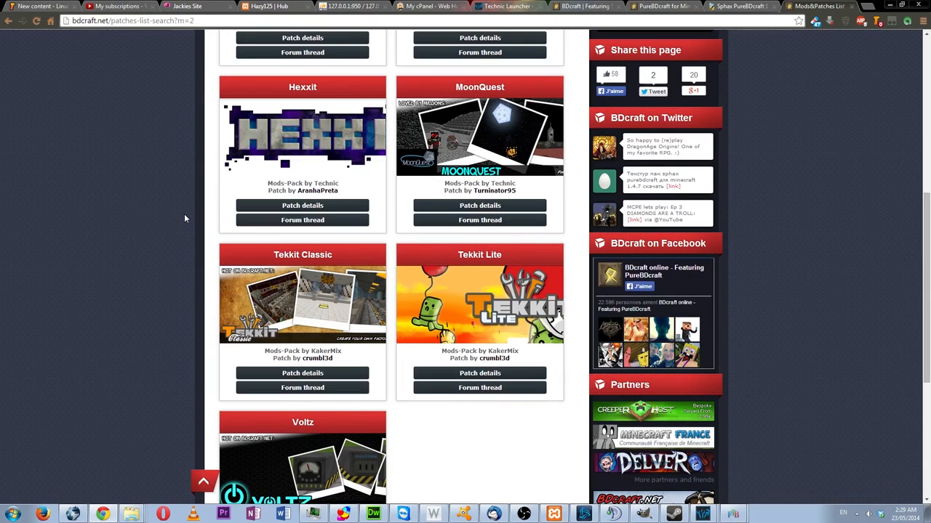
scroll("down", 3)
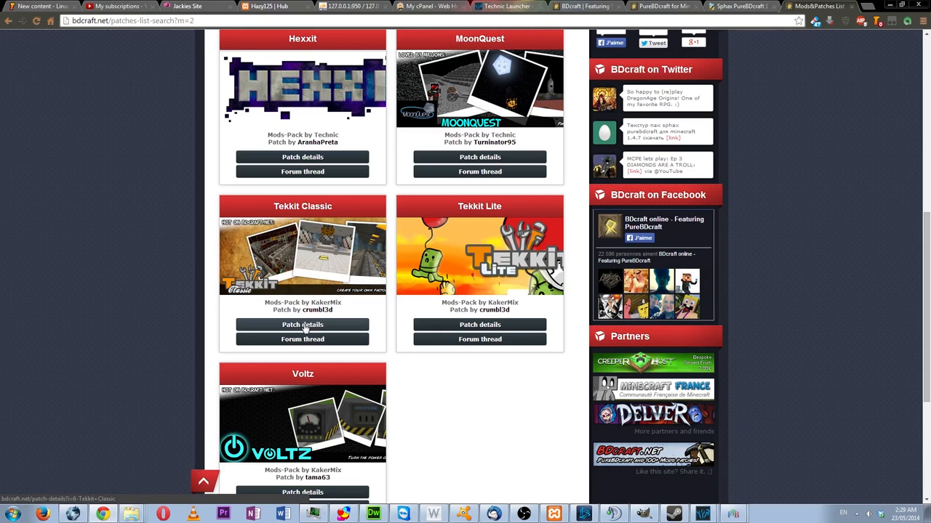
Open Tekkit Classic patch details, try 'Tekkit Classic Patch - 128x', and return to the thread.
left_click(302, 325)
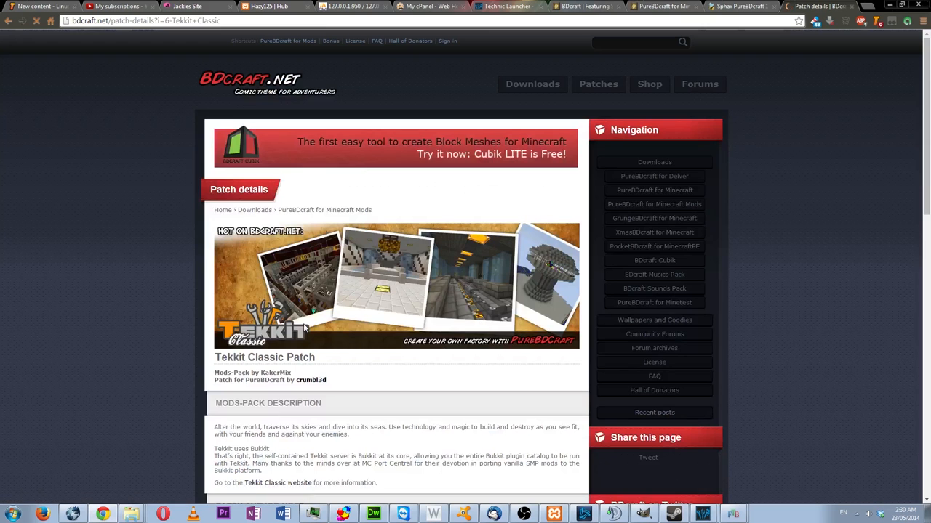
scroll("down", 3)
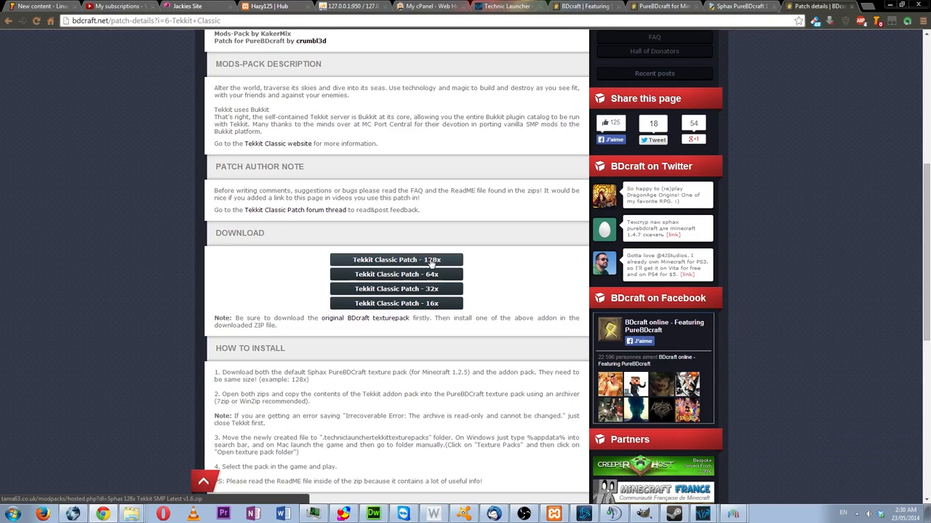
left_click(396, 260)
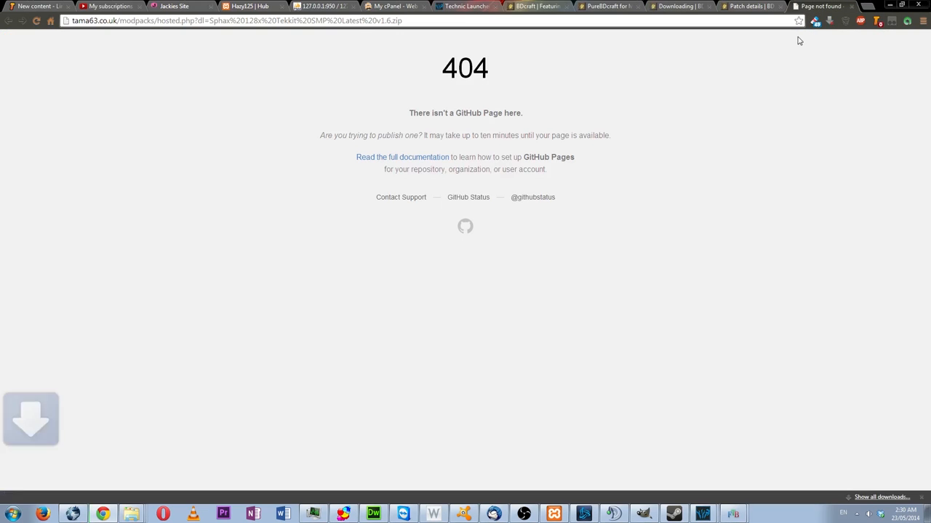
left_click(31, 418)
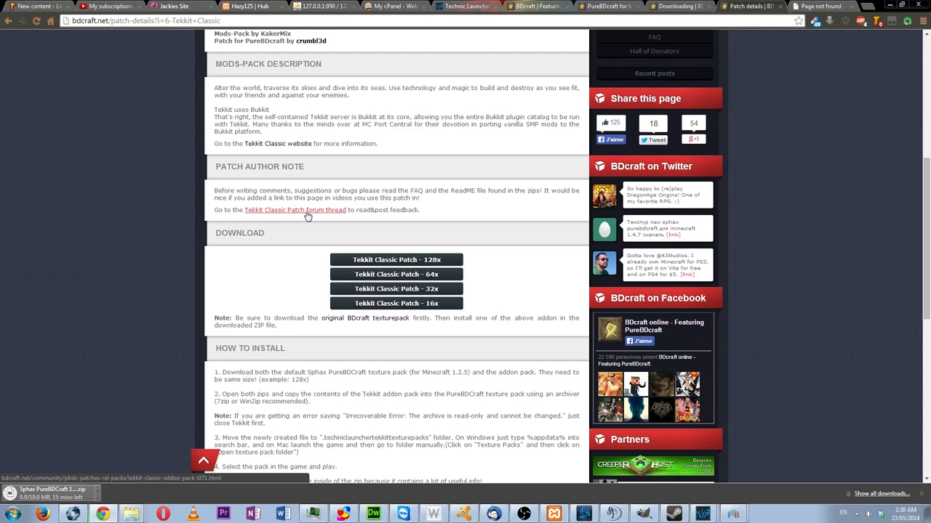
scroll("down", 3)
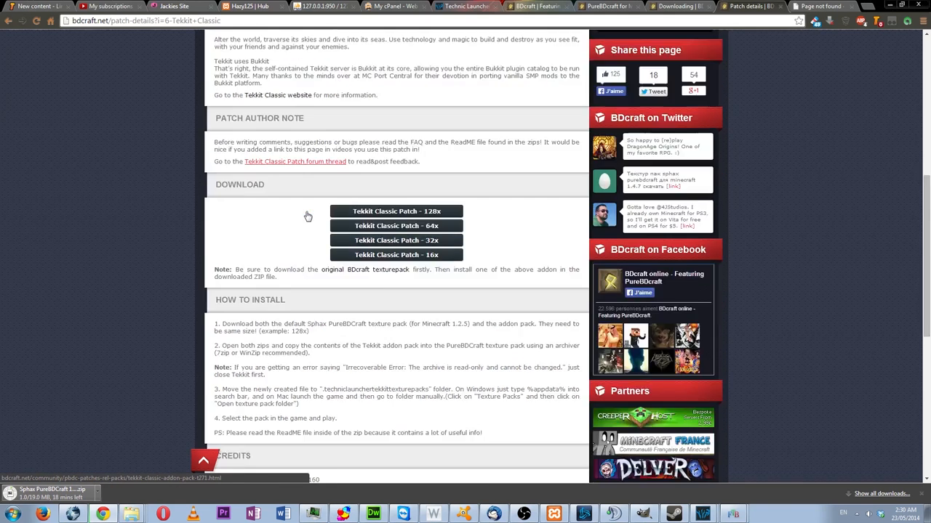
scroll("down", 3)
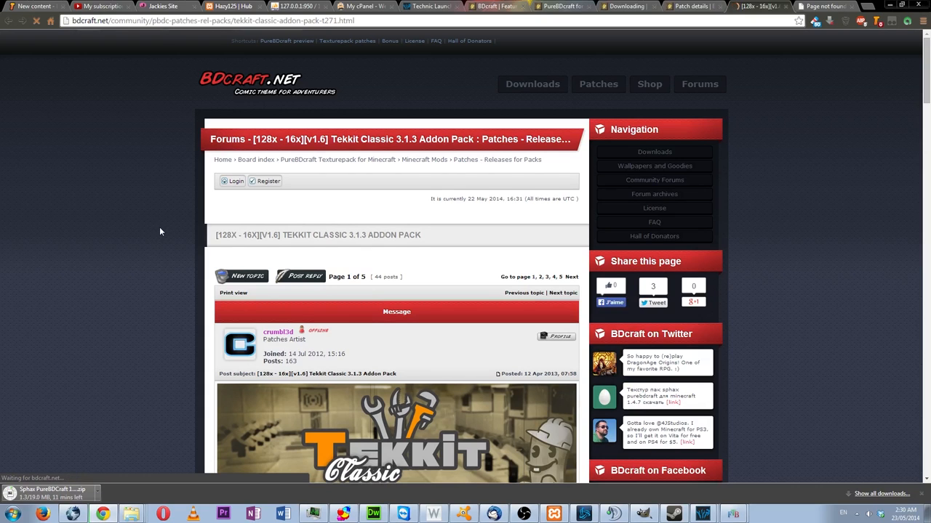
Scroll to the thread's last page and open the author's Mediafire folder of Sphax patches.
scroll("down", 3)
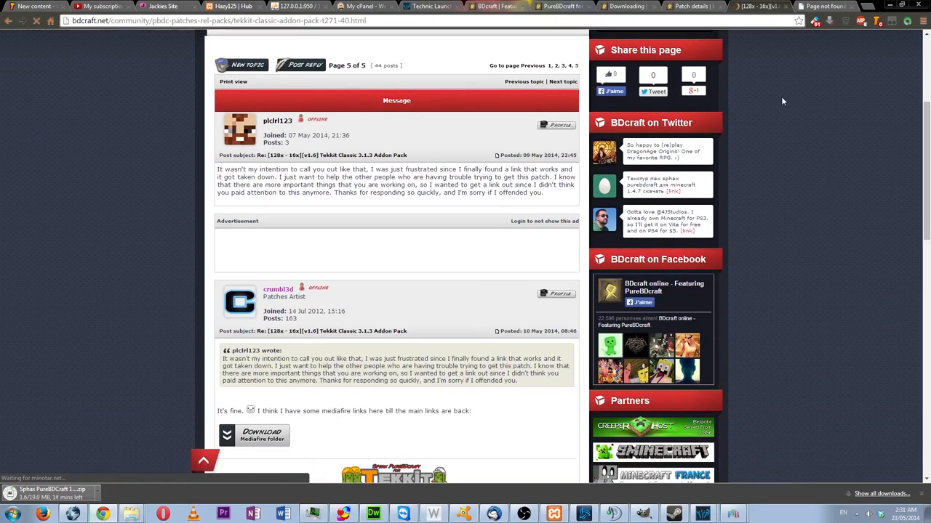
scroll("down", 3)
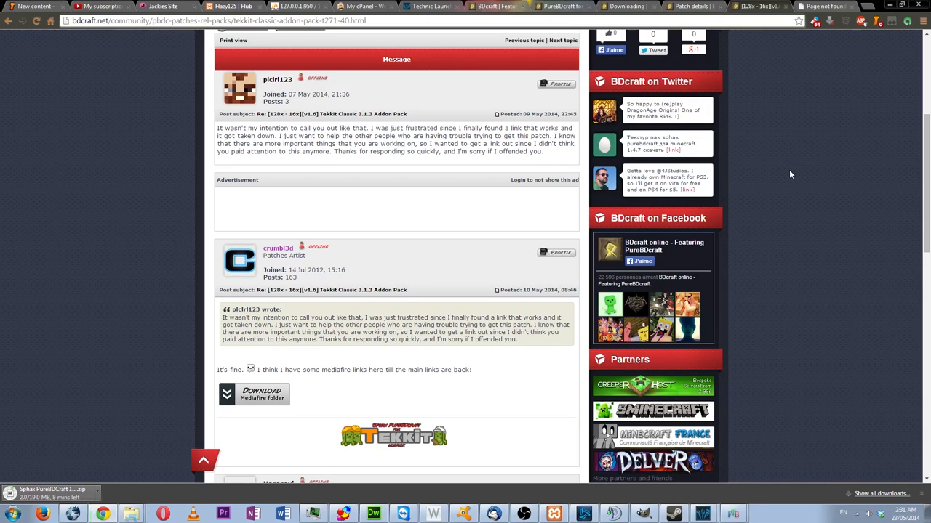
scroll("down", 3)
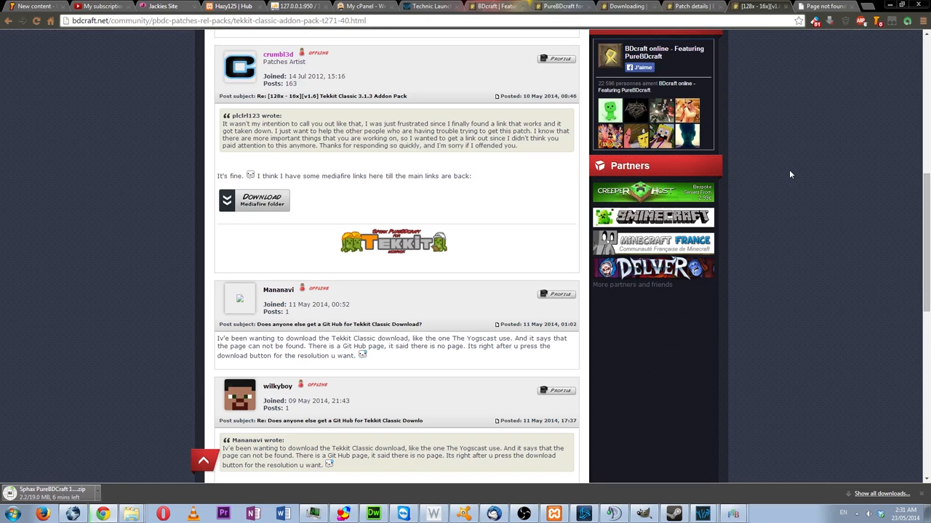
scroll("down", 3)
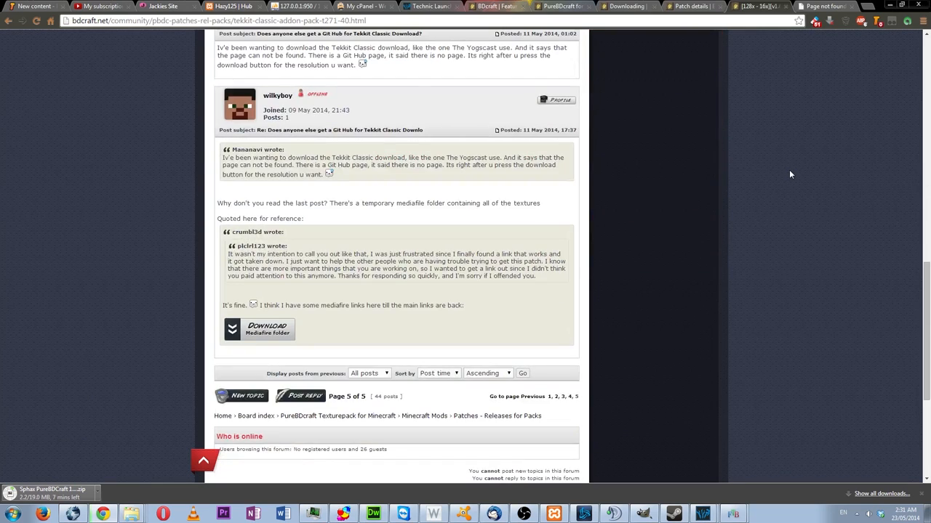
scroll("up", 3)
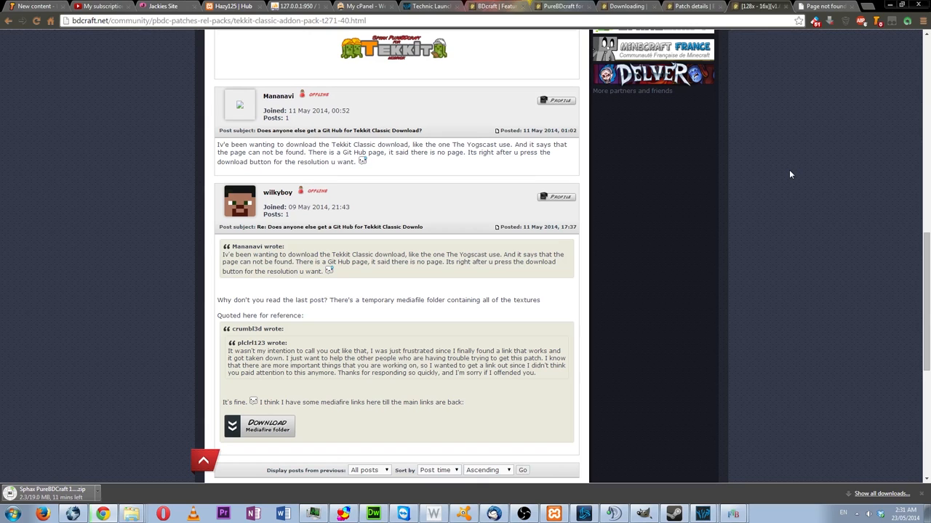
left_click(258, 426)
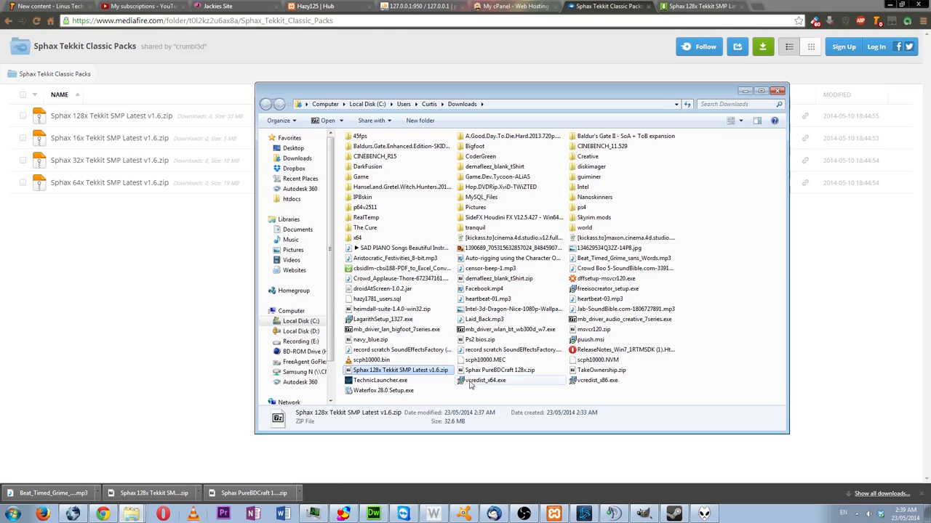
Open Sphax PureBDCraft 128x.zip from Downloads in 7-Zip via the right-click menu.
left_click(511, 370)
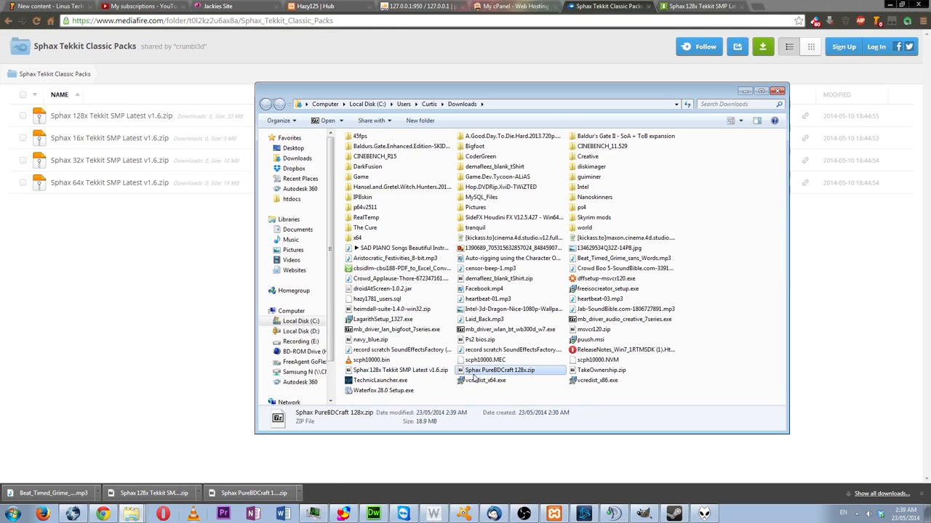
left_click(396, 370)
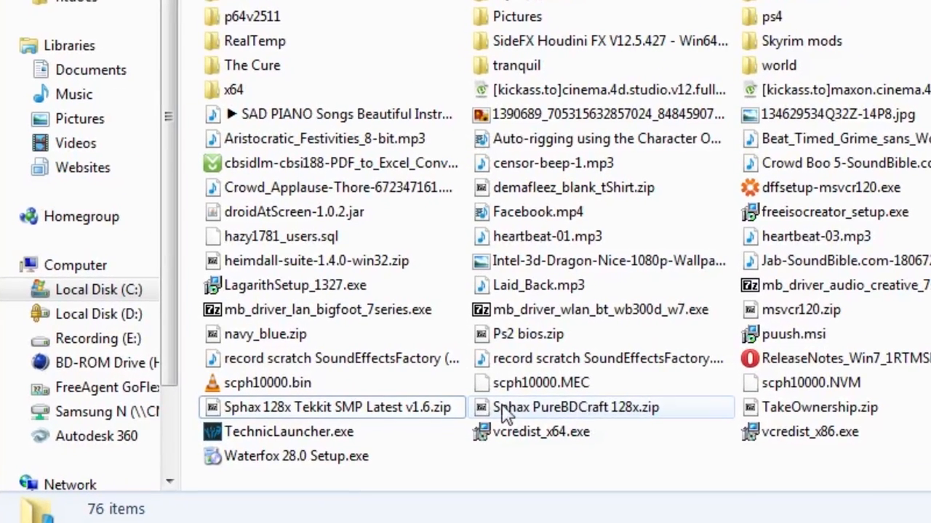
mouse_move(573, 407)
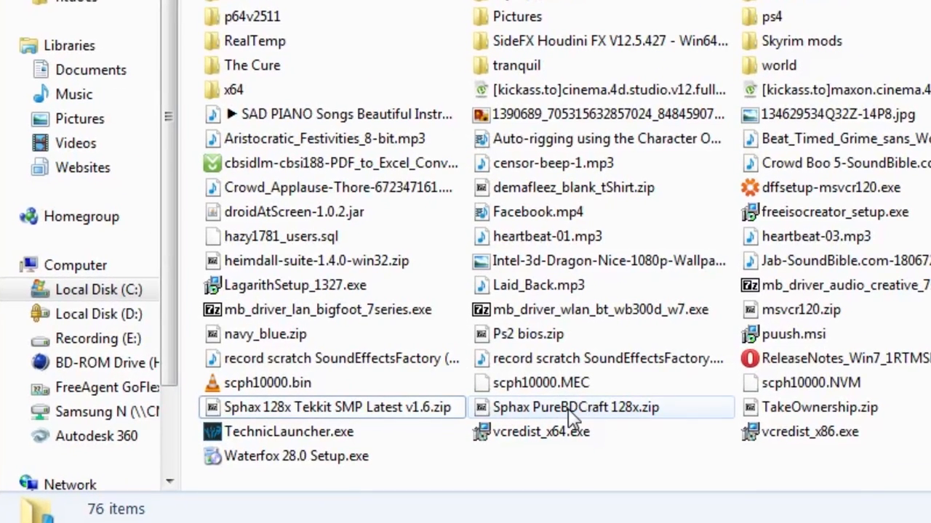
left_click(582, 407)
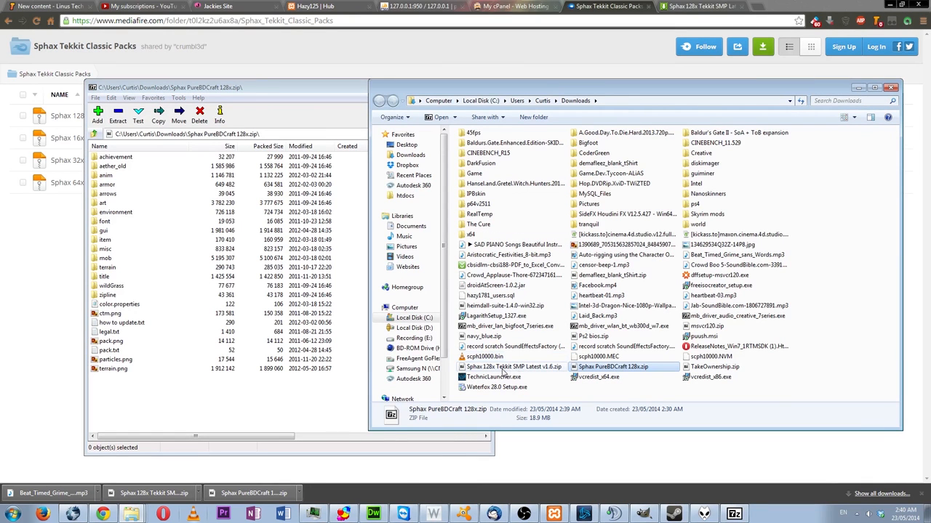
Copy every file from the Sphax 128x Tekkit SMP v1.6 patch into the PureBDCraft 128x archive.
double_click(507, 367)
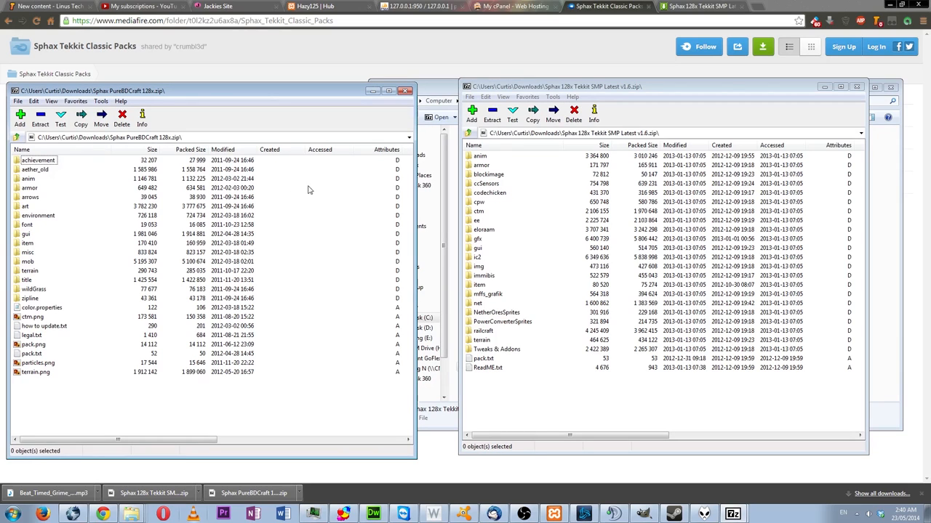
mouse_move(636, 91)
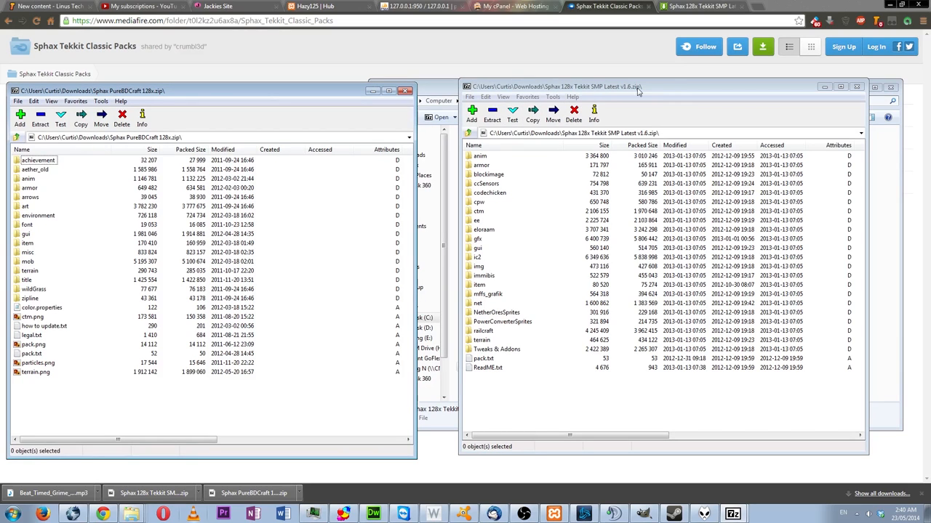
key("ctrl+a")
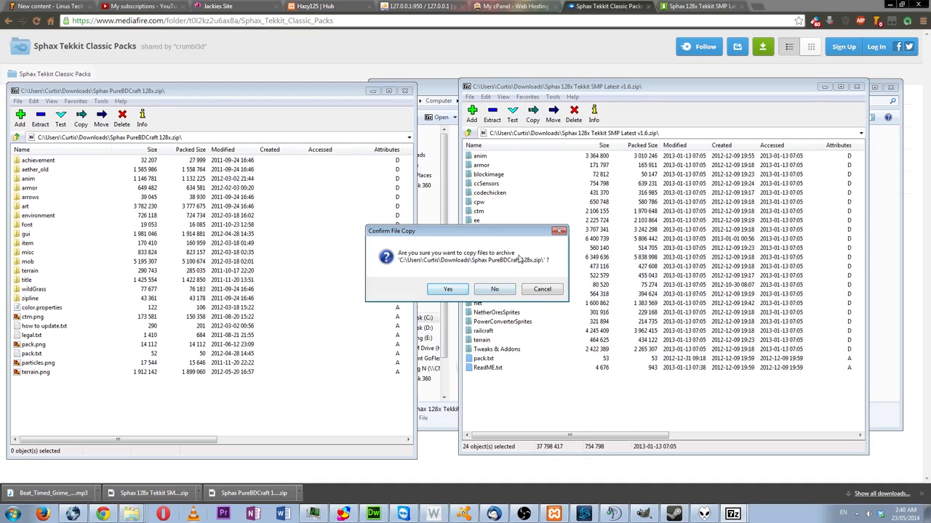
left_click(446, 289)
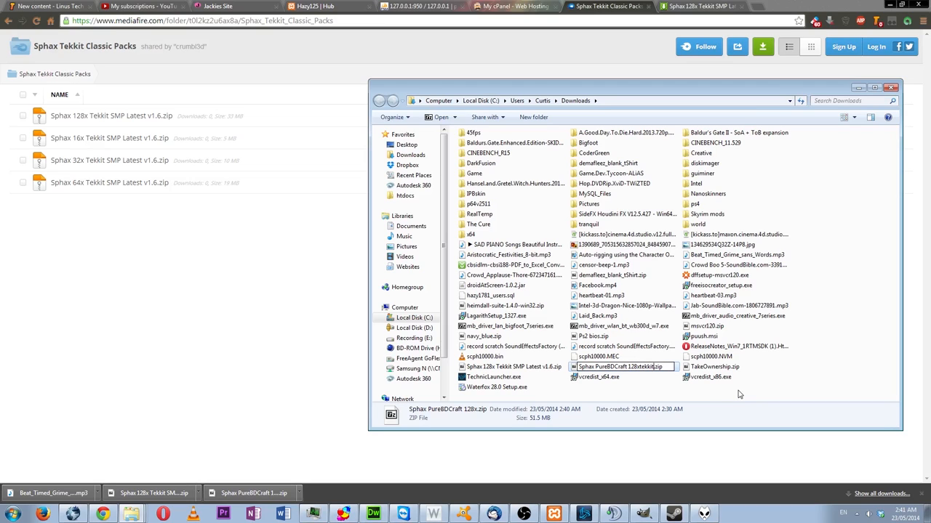
Rename the merged archive to Sphax PureBDCraft 128xtekkitpatch.zip.
type("patch")
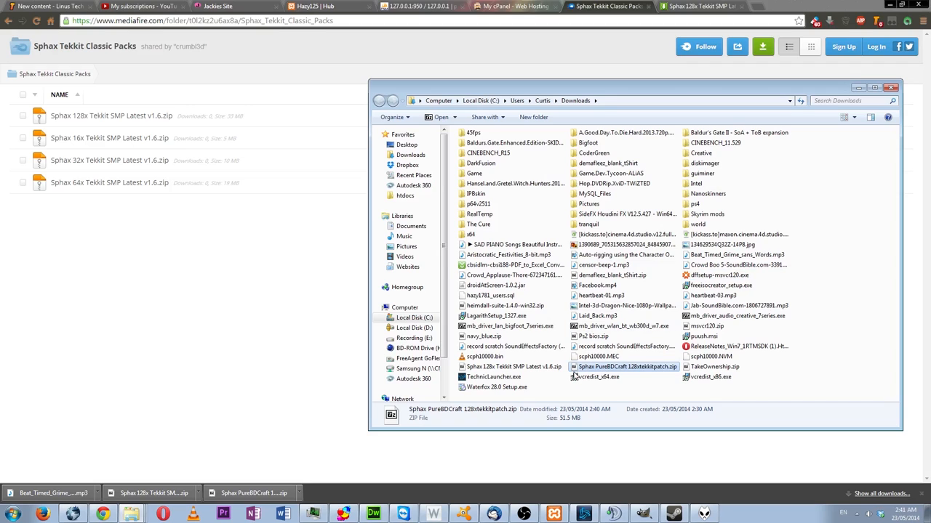
left_click(10, 512)
type("%")
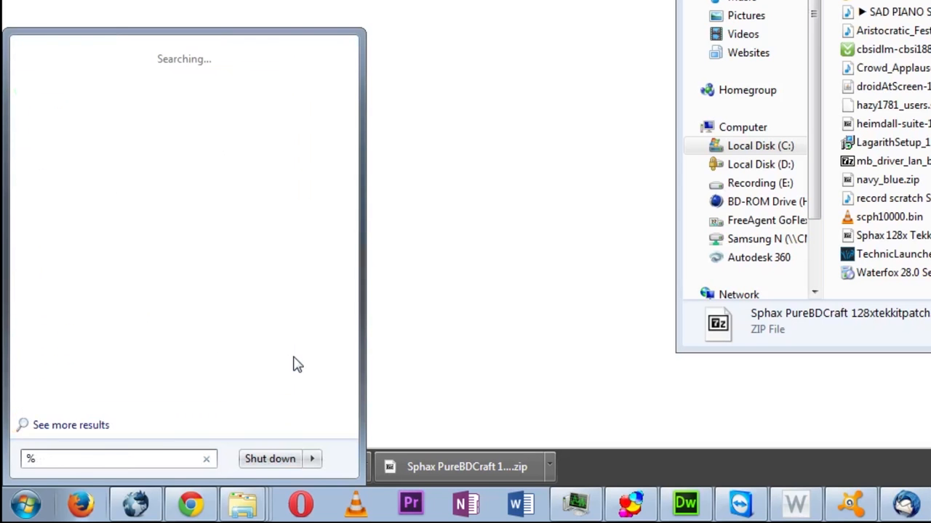
Paste the tekkitpatch zip into %appdata%\.technic\tekkit\texturepacks.
type("appdata")
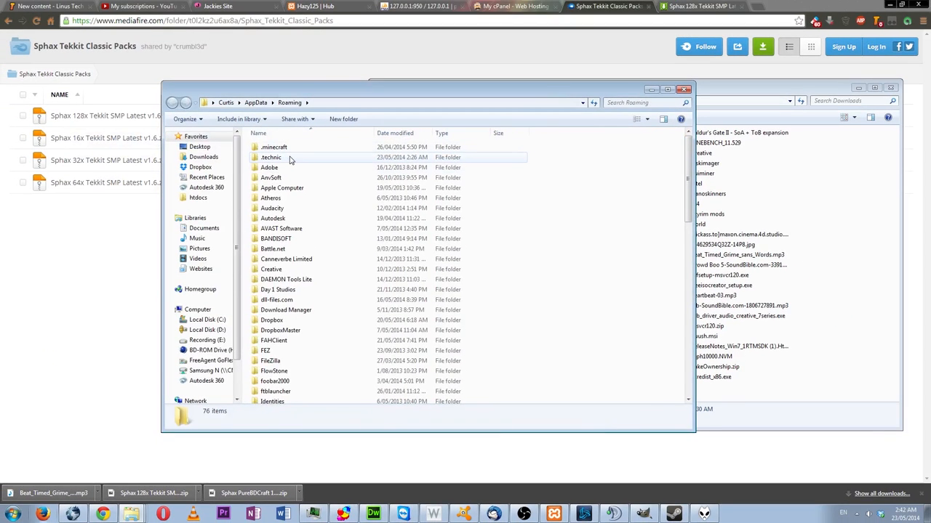
double_click(271, 157)
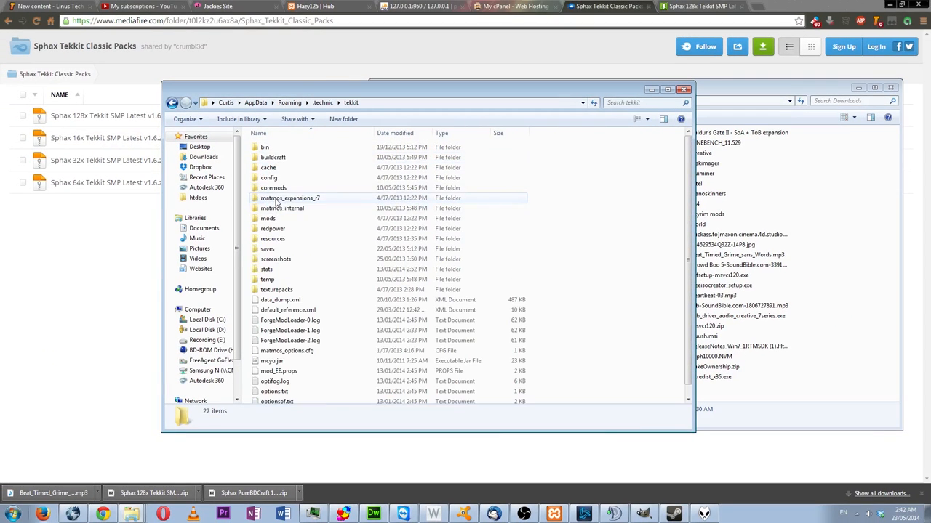
double_click(277, 289)
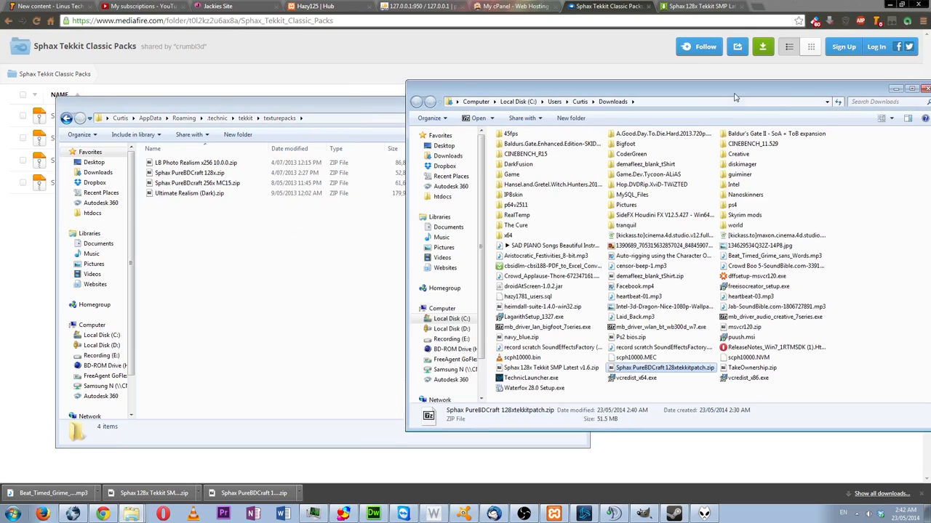
right_click(664, 367)
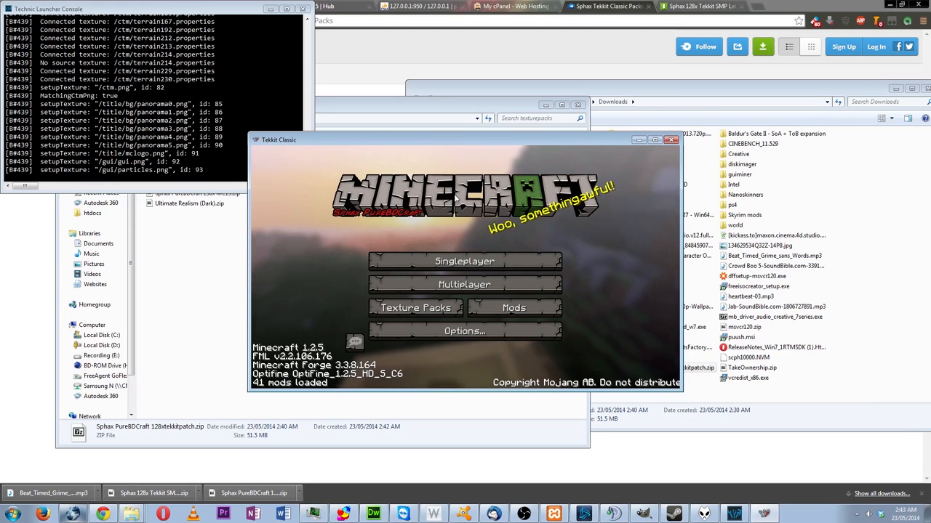
Select the 128xtekkitpatch texture pack in Tekkit Classic and open the texture packs folder.
left_click(416, 308)
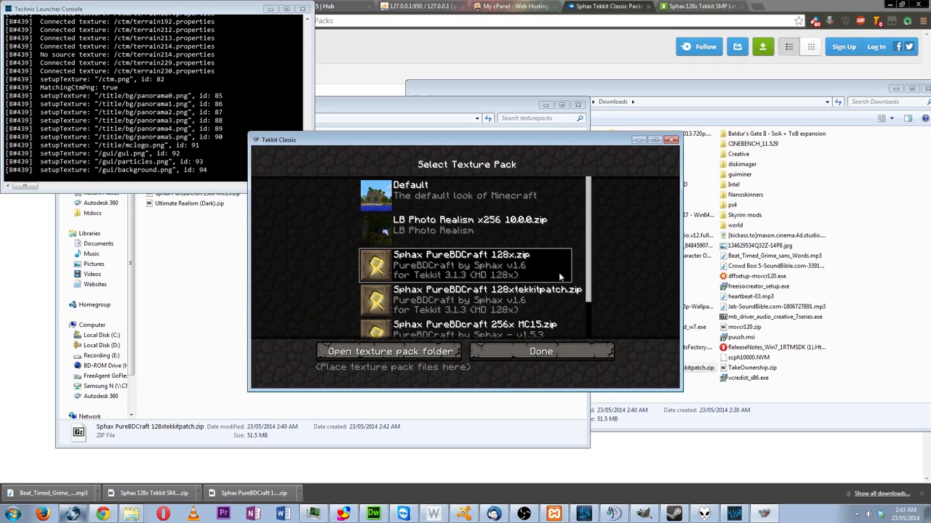
mouse_move(419, 356)
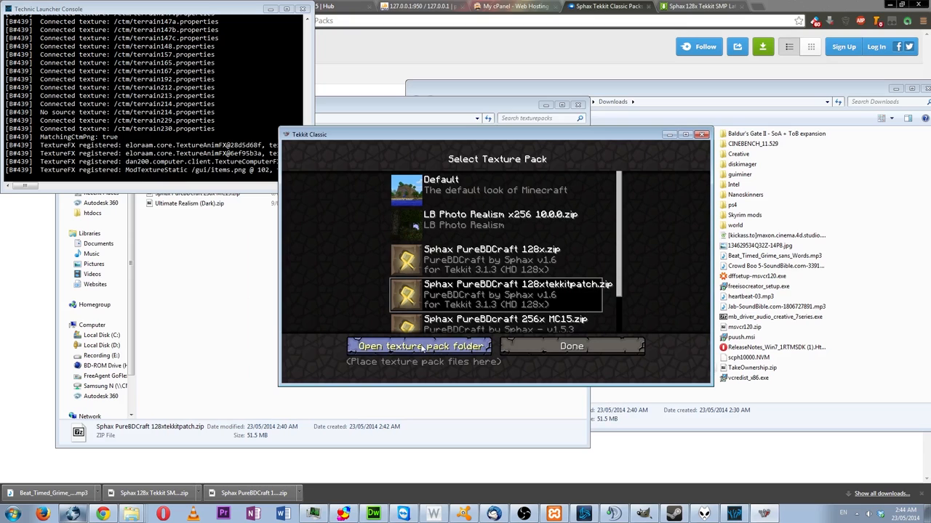
left_click(418, 346)
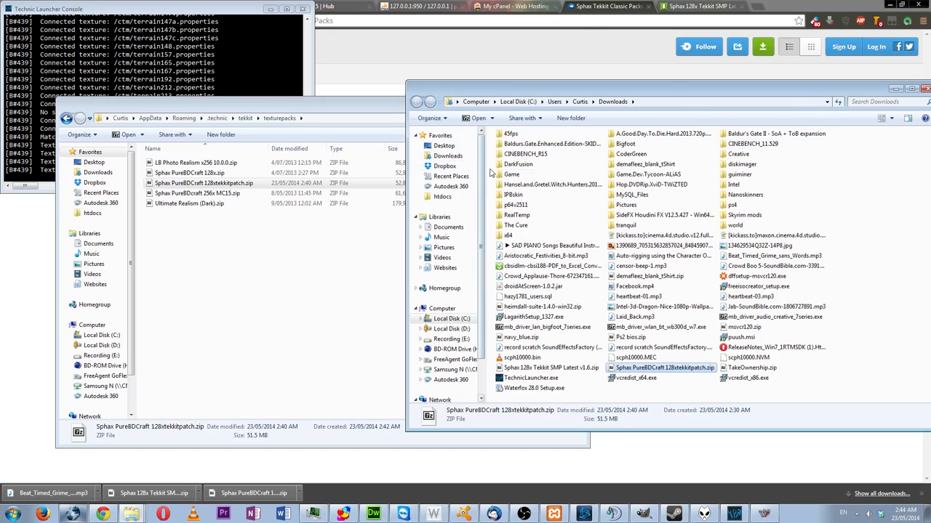
mouse_move(390, 465)
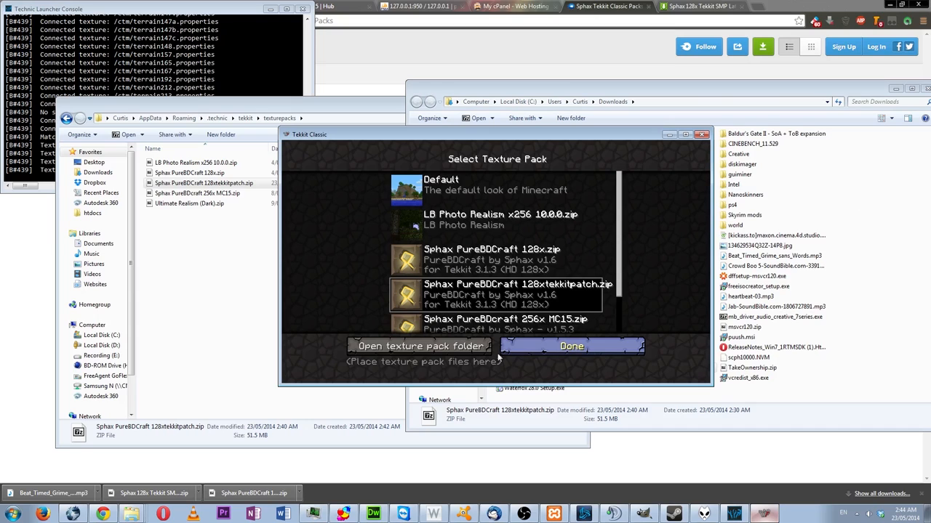
mouse_move(472, 294)
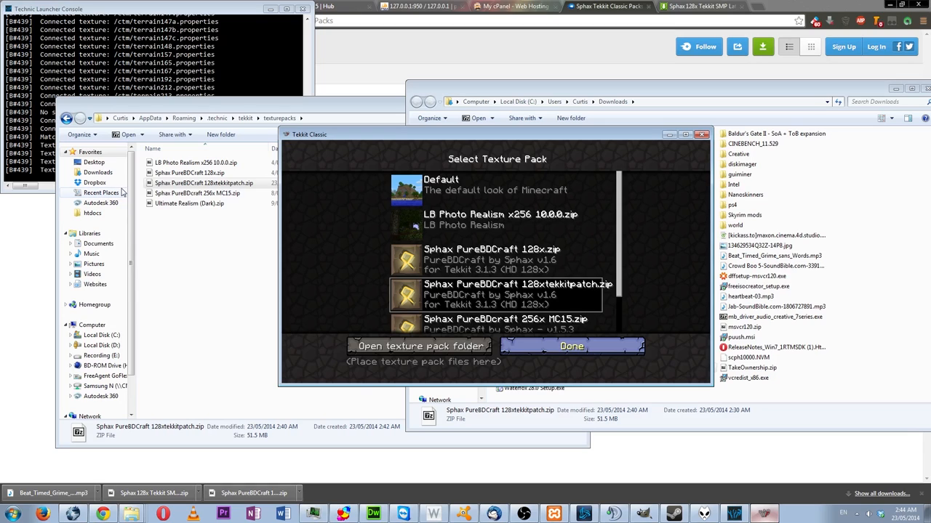
mouse_move(389, 188)
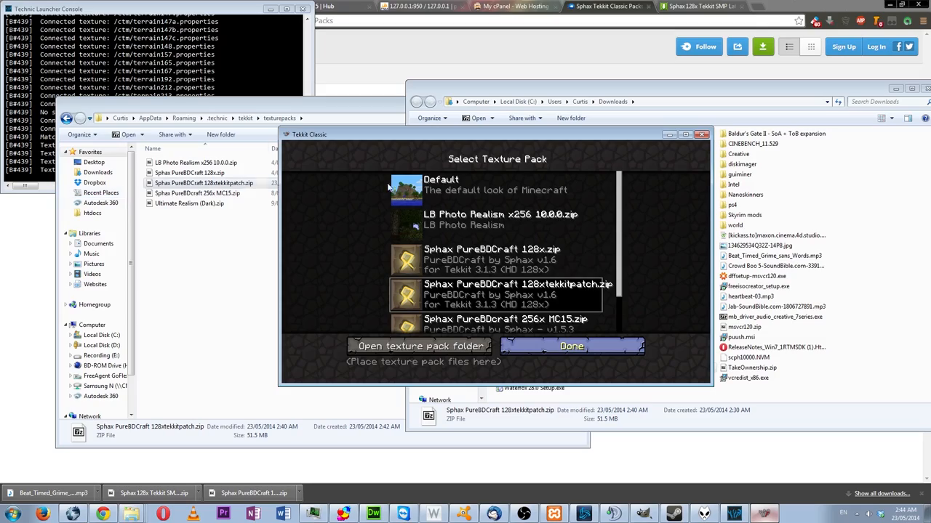
mouse_move(581, 335)
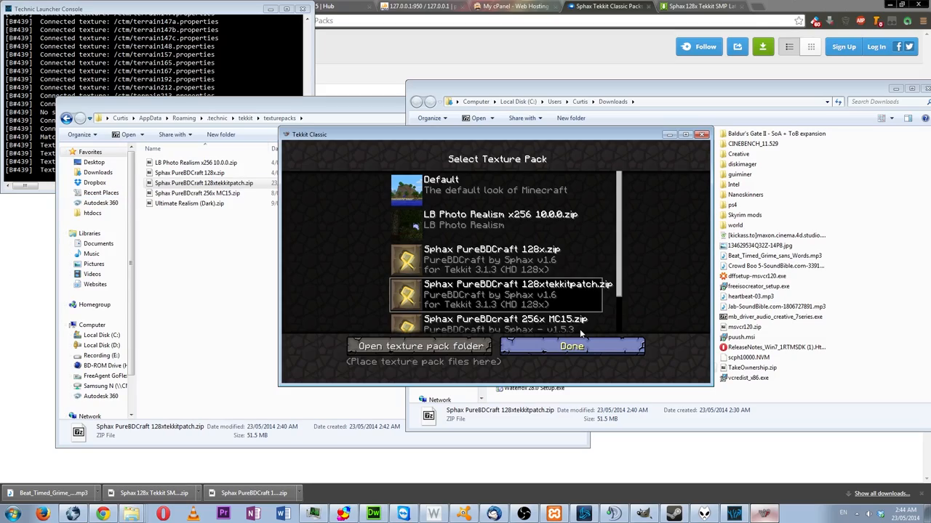